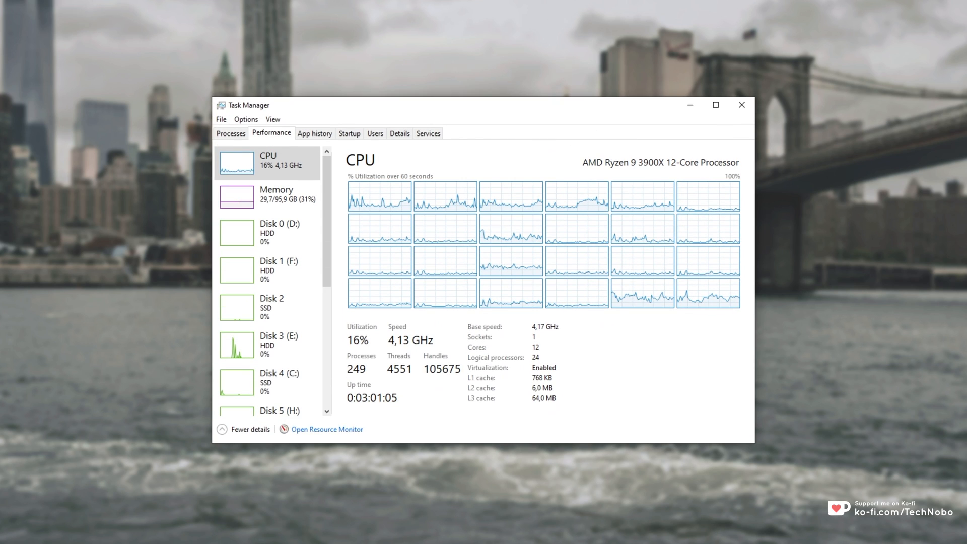
Step: Show Task Manager's running processes sorted by CPU, then by name, and browse the list
{"action": "left_click", "coordinate": [230, 133]}
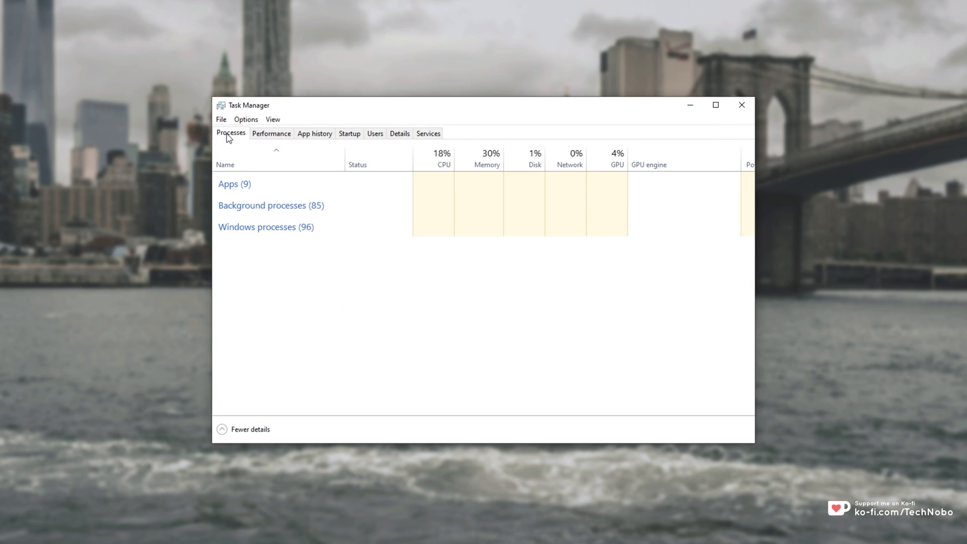
{"action": "left_click", "coordinate": [442, 157]}
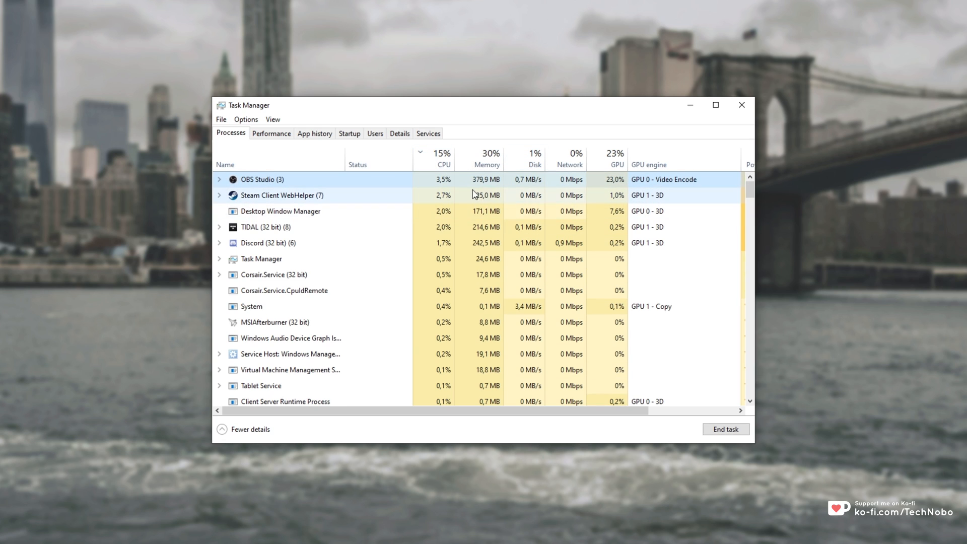
{"action": "left_click", "coordinate": [225, 164]}
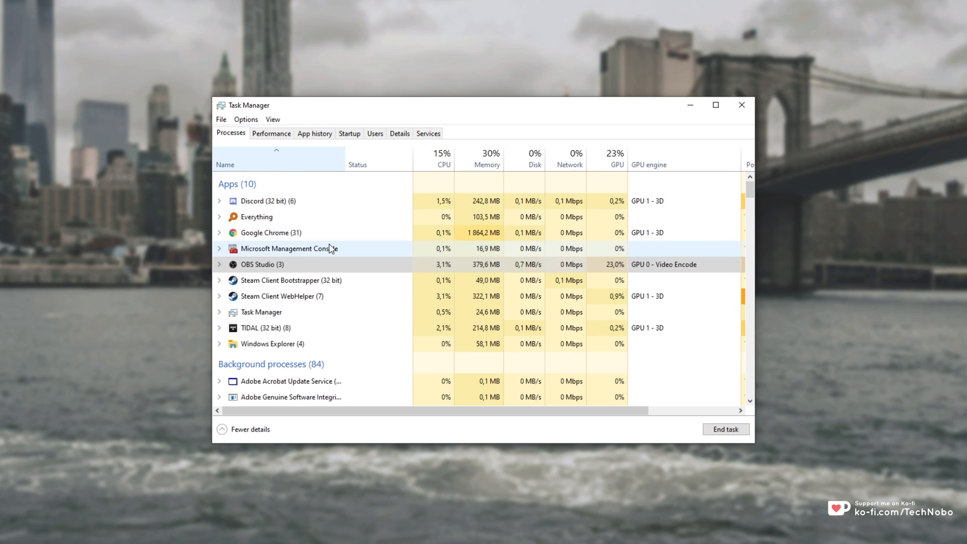
{"action": "scroll", "scroll_direction": "down", "scroll_amount": 3}
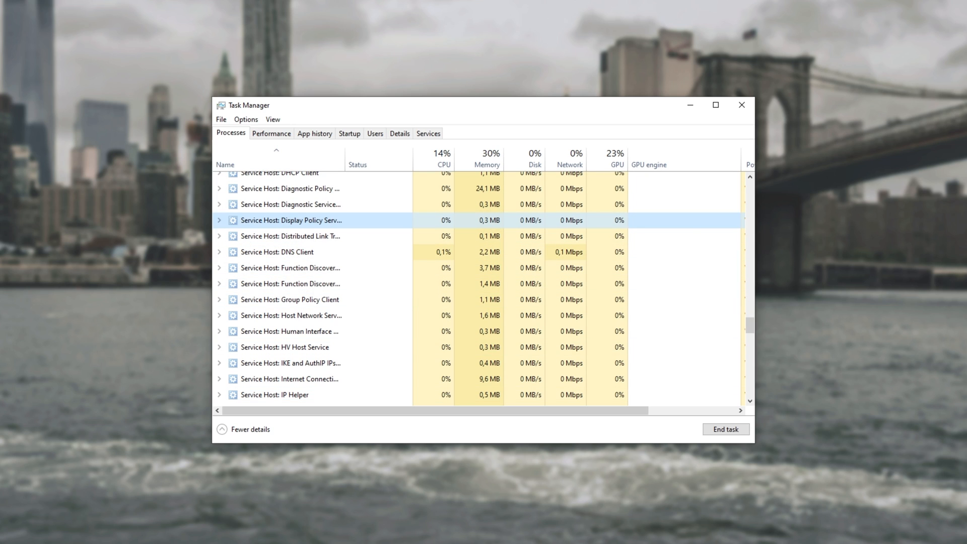
{"action": "scroll", "scroll_direction": "down", "scroll_amount": 3}
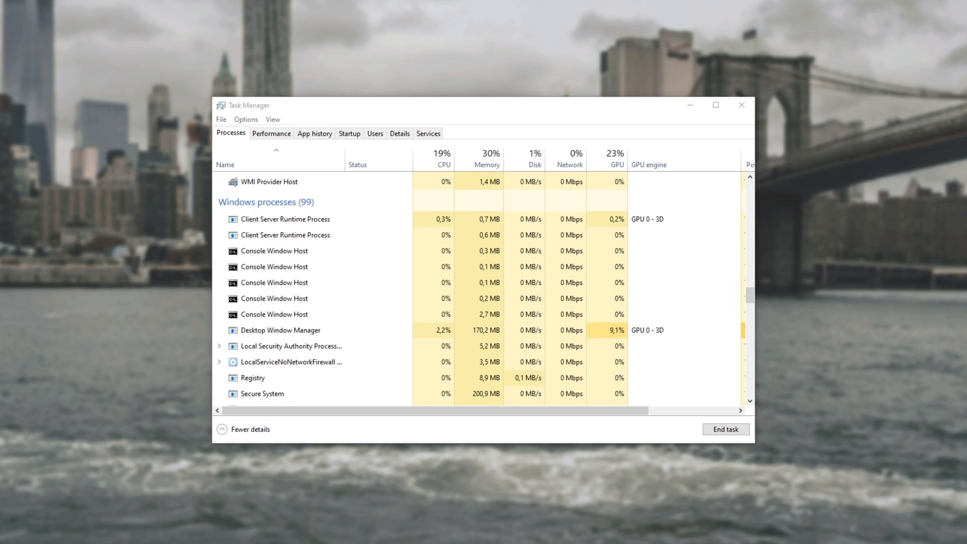
{"action": "left_click", "coordinate": [272, 282]}
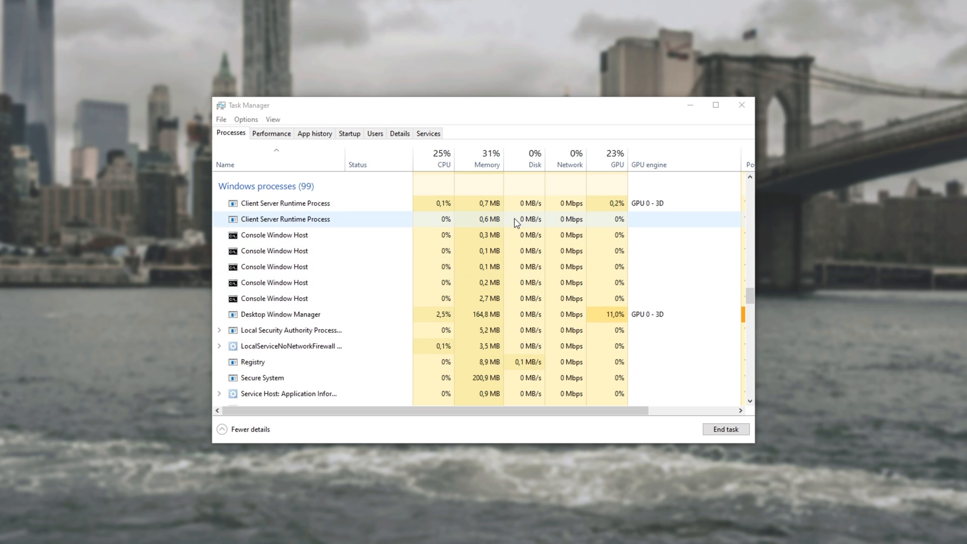
{"action": "scroll", "scroll_direction": "down", "scroll_amount": 3}
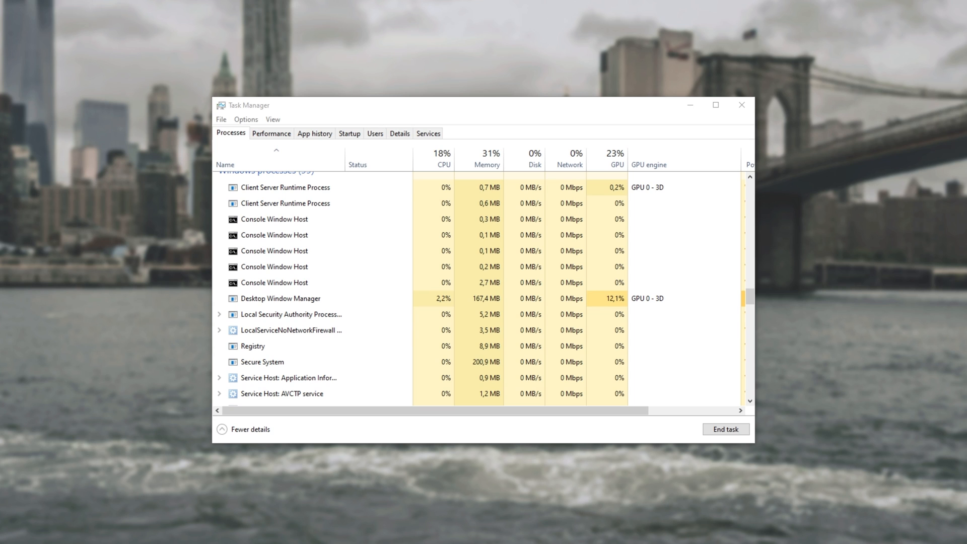
{"action": "mouse_move", "coordinate": [646, 110]}
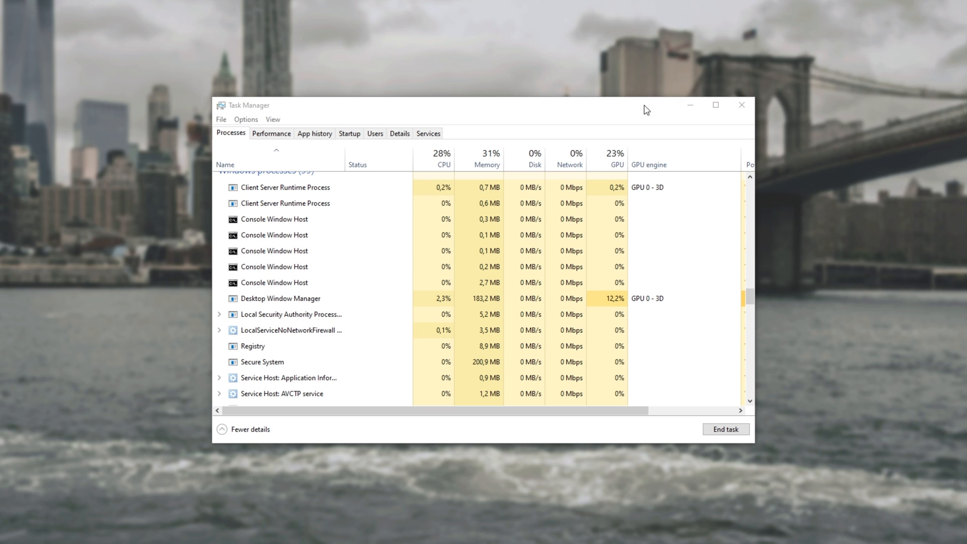
Step: Minimize Task Manager so the desktop shows
{"action": "left_click", "coordinate": [742, 105]}
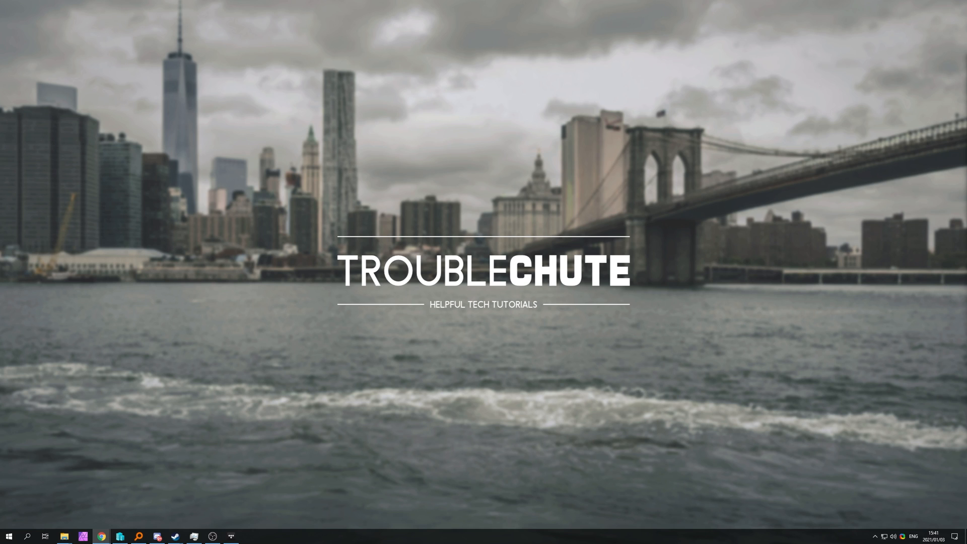
Step: Open the browser, look through the 'free antivirus' results, then search 'malwarebytes'
{"action": "left_click", "coordinate": [101, 535]}
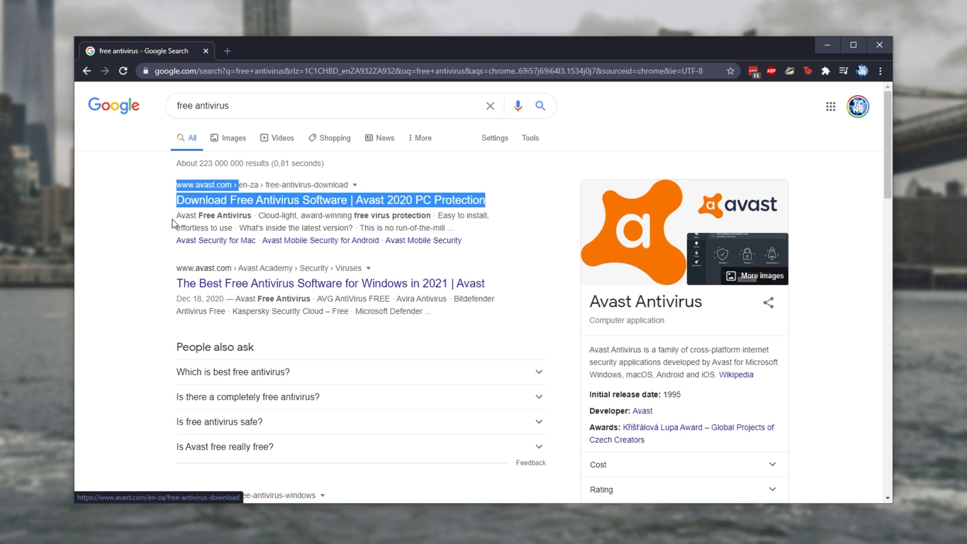
{"action": "scroll", "scroll_direction": "down", "scroll_amount": 3}
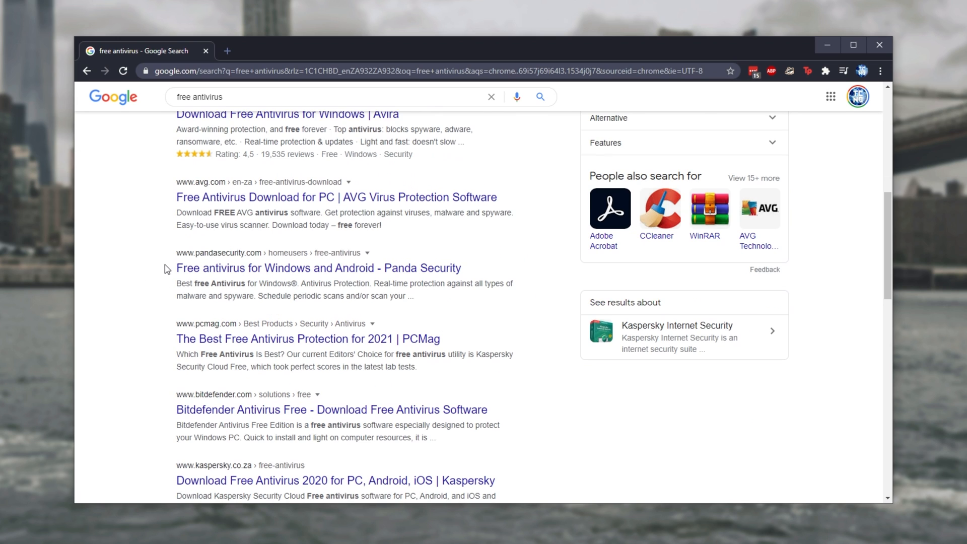
{"action": "scroll", "scroll_direction": "down", "scroll_amount": 3}
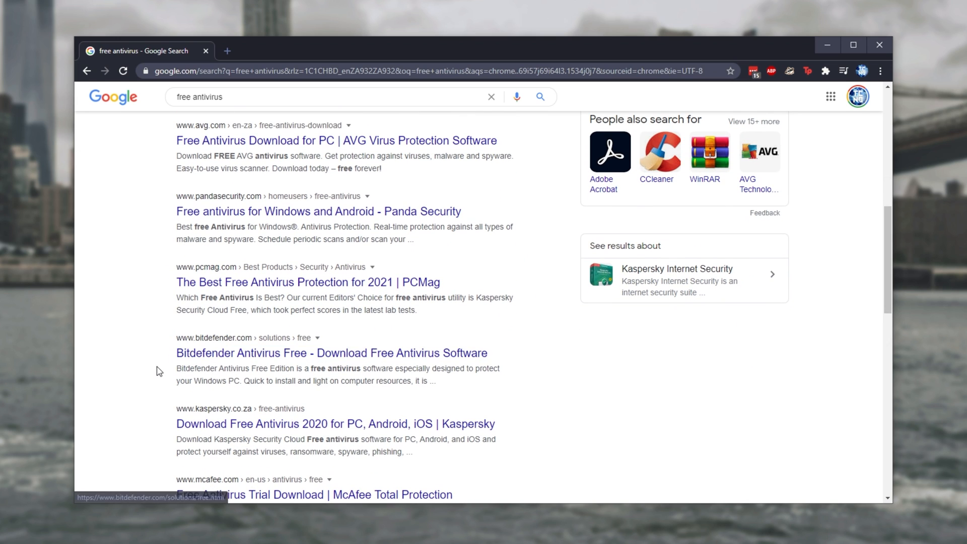
{"action": "scroll", "scroll_direction": "down", "scroll_amount": 3}
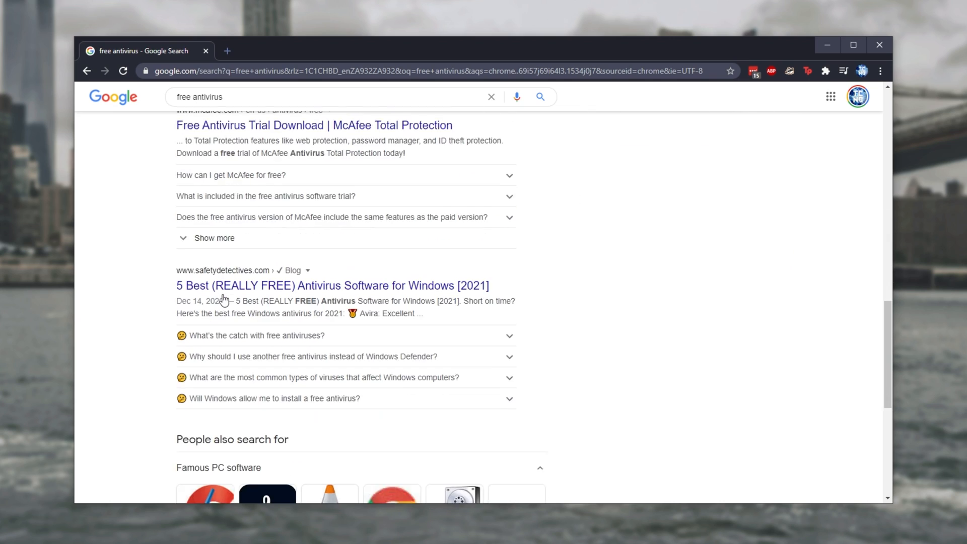
{"action": "scroll", "scroll_direction": "up", "scroll_amount": 3}
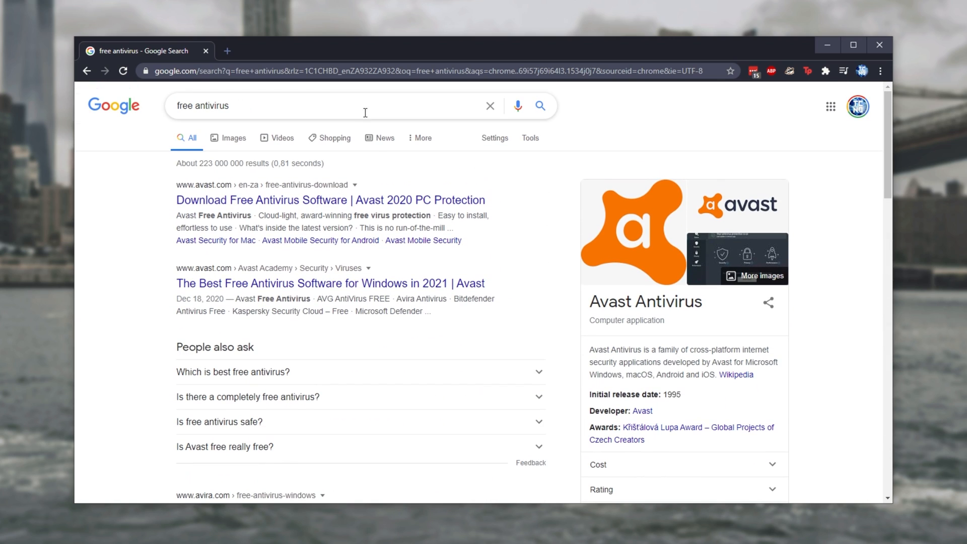
{"action": "type", "text": "malware"}
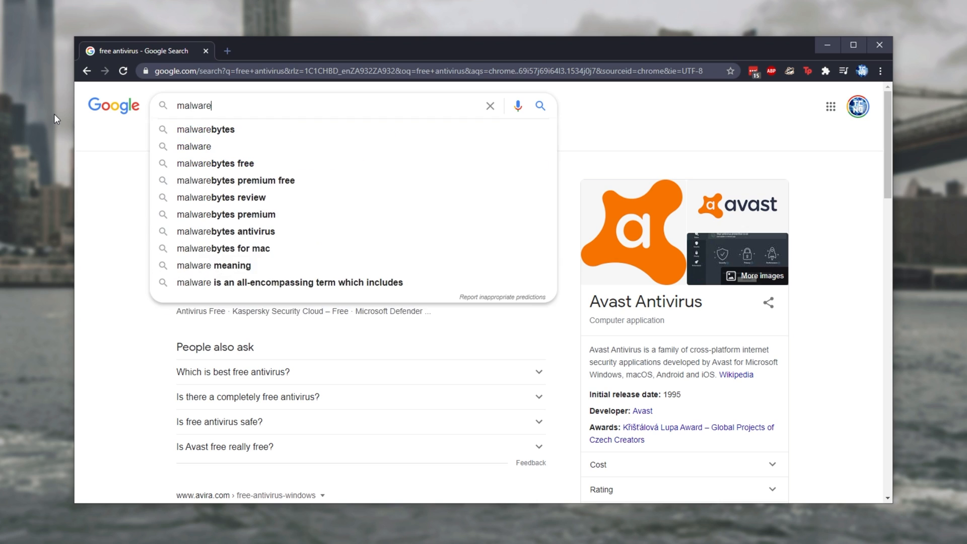
{"action": "left_click", "coordinate": [206, 129]}
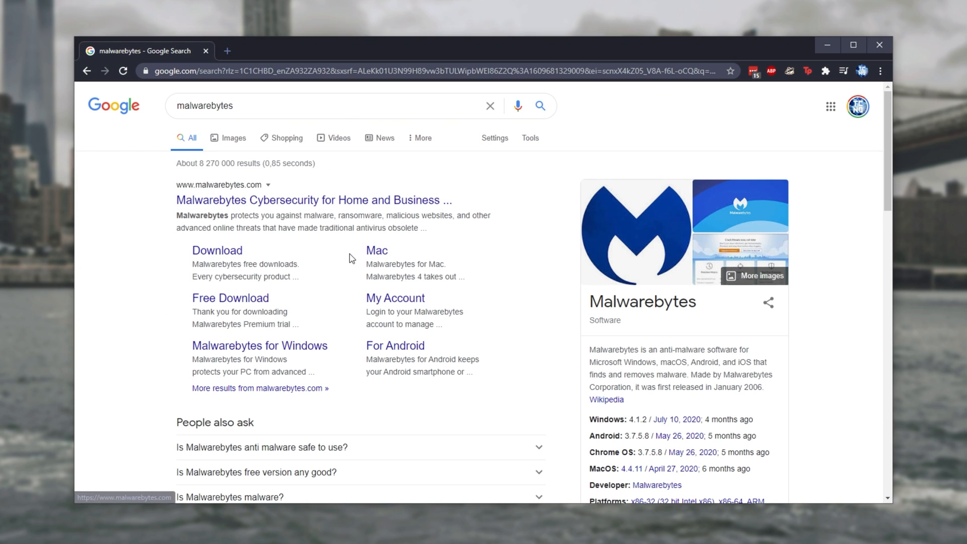
{"action": "mouse_move", "coordinate": [459, 171]}
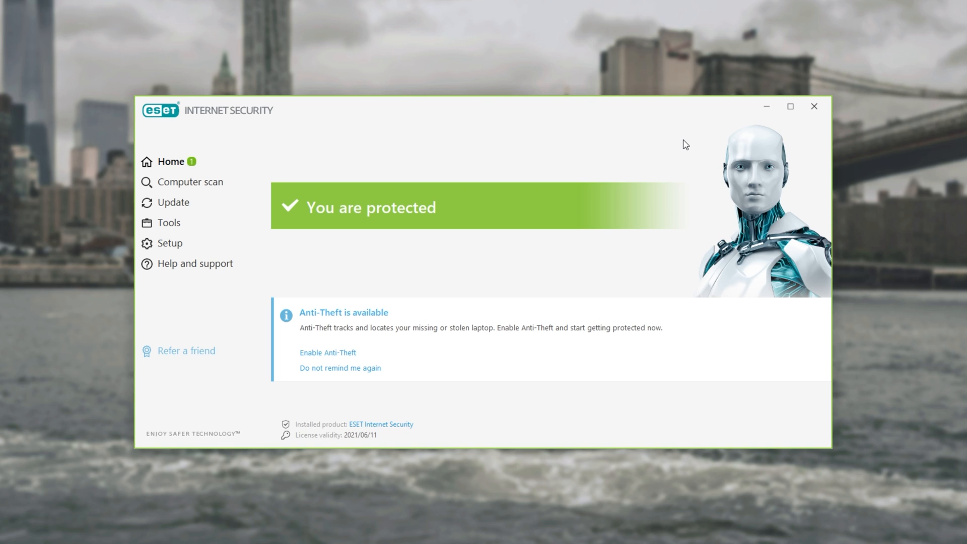
{"action": "mouse_move", "coordinate": [167, 181]}
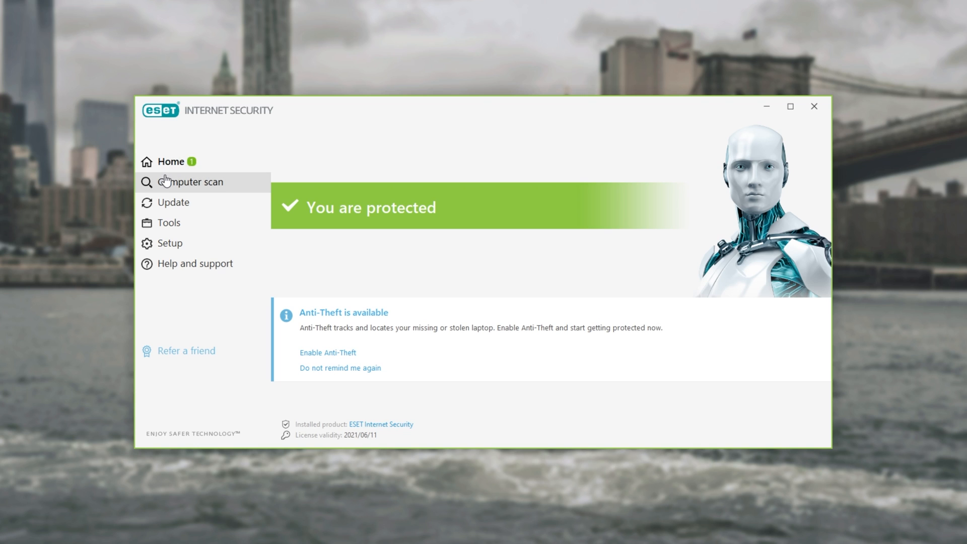
Step: Look over ESET's custom scan targets (This PC, registry, memory), cancel, and minimize ESET
{"action": "left_click", "coordinate": [189, 181]}
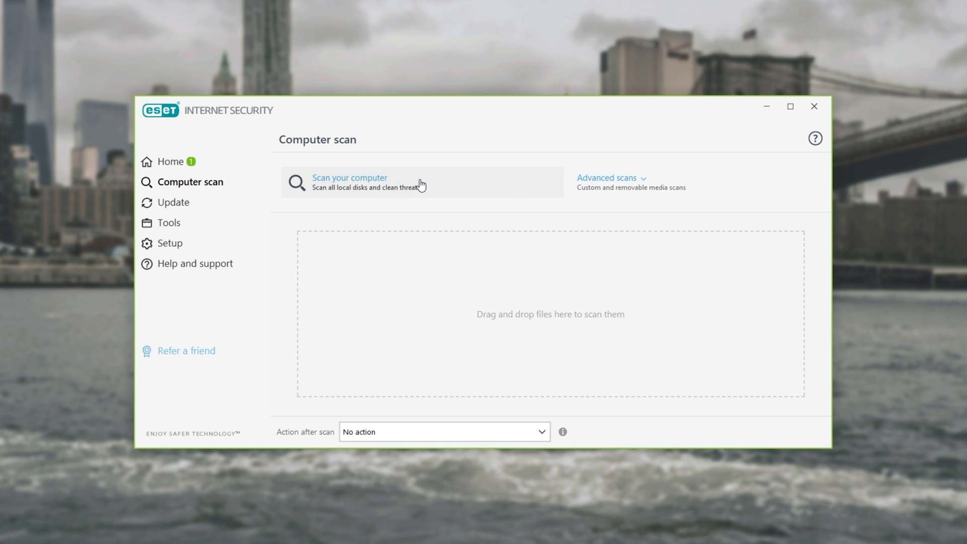
{"action": "mouse_move", "coordinate": [433, 188]}
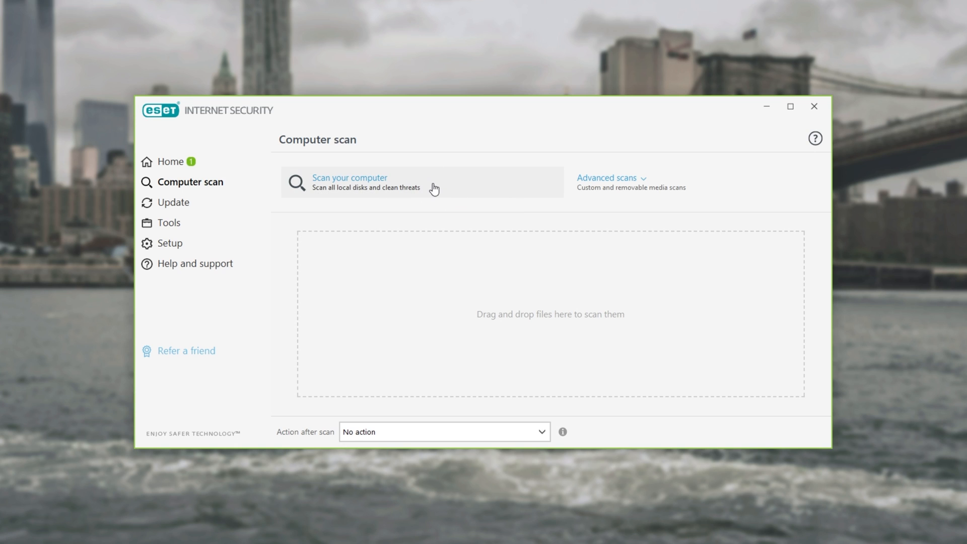
{"action": "mouse_move", "coordinate": [659, 182]}
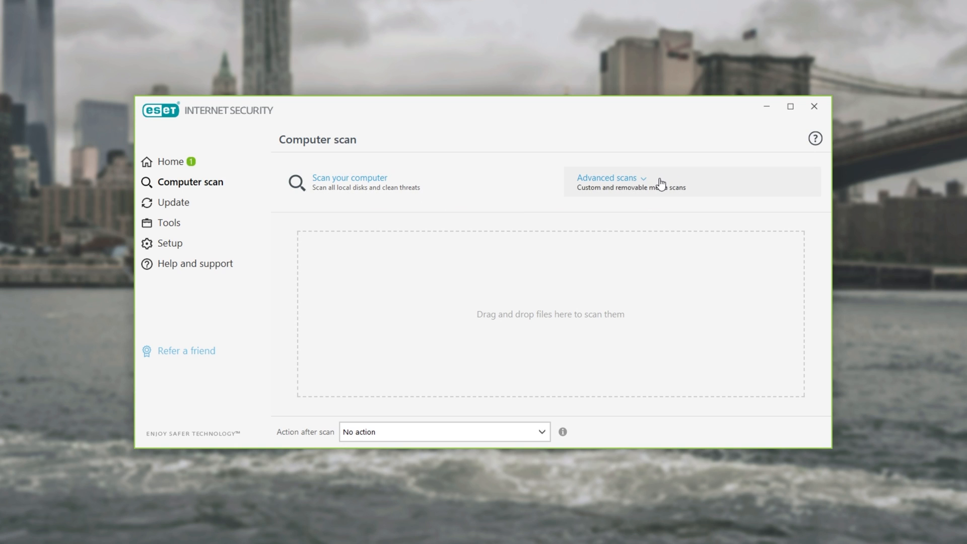
{"action": "left_click", "coordinate": [607, 181]}
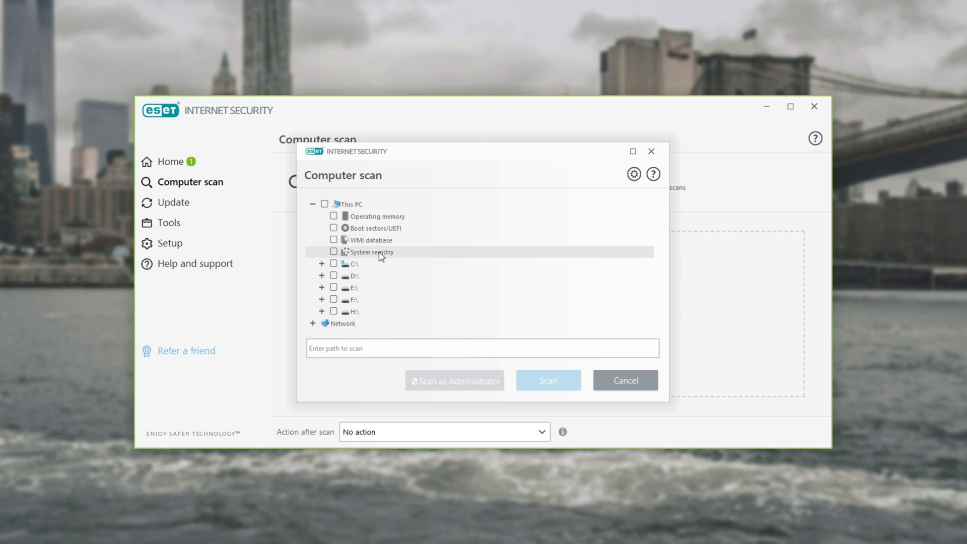
{"action": "left_click", "coordinate": [324, 204]}
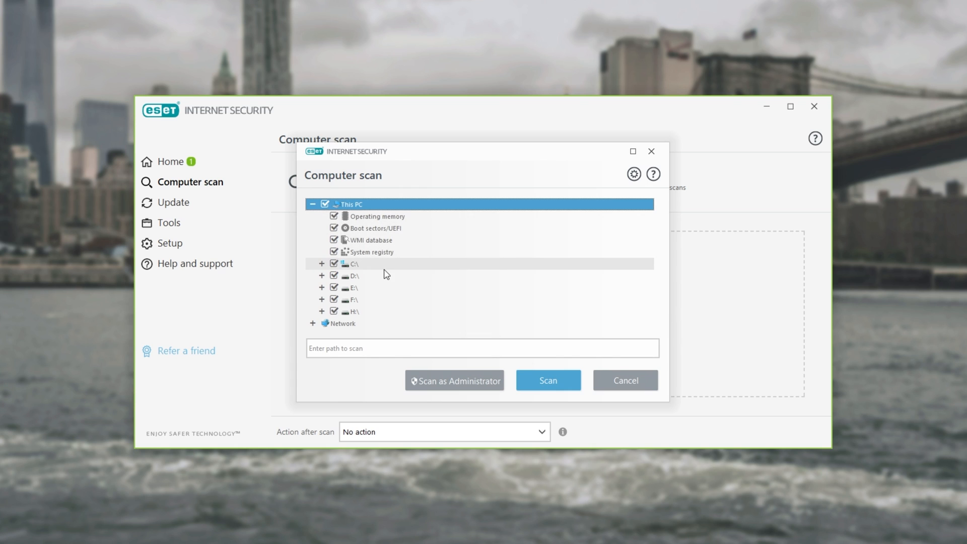
{"action": "left_click", "coordinate": [370, 251]}
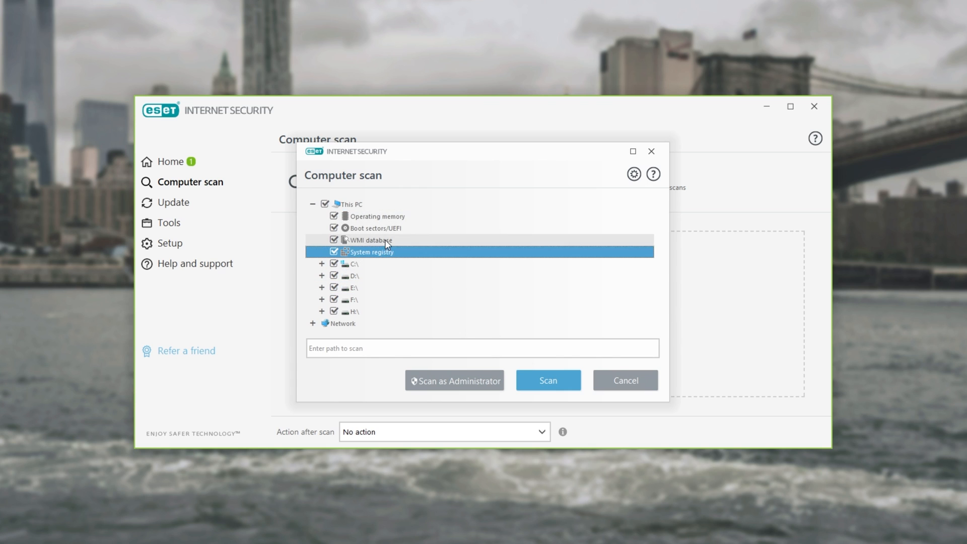
{"action": "left_click", "coordinate": [377, 216]}
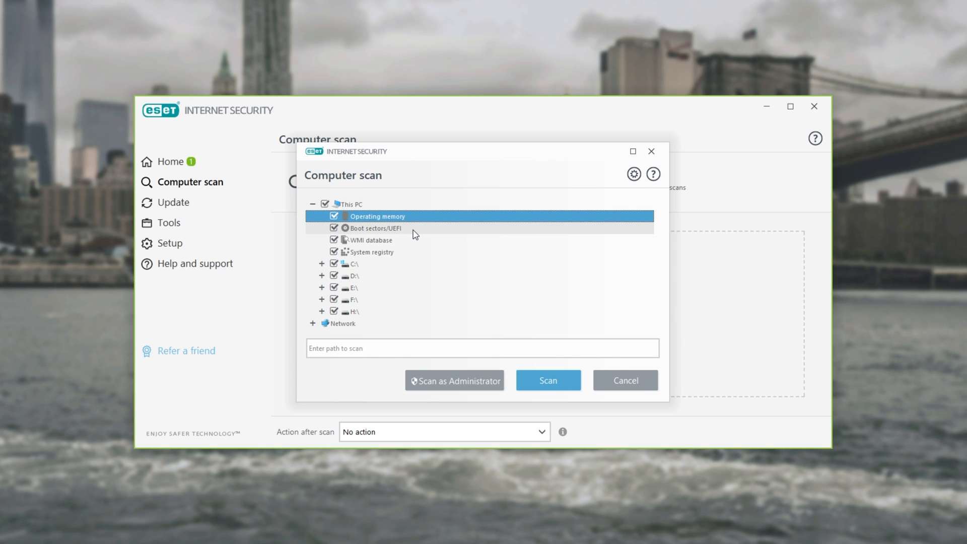
{"action": "left_click", "coordinate": [369, 239]}
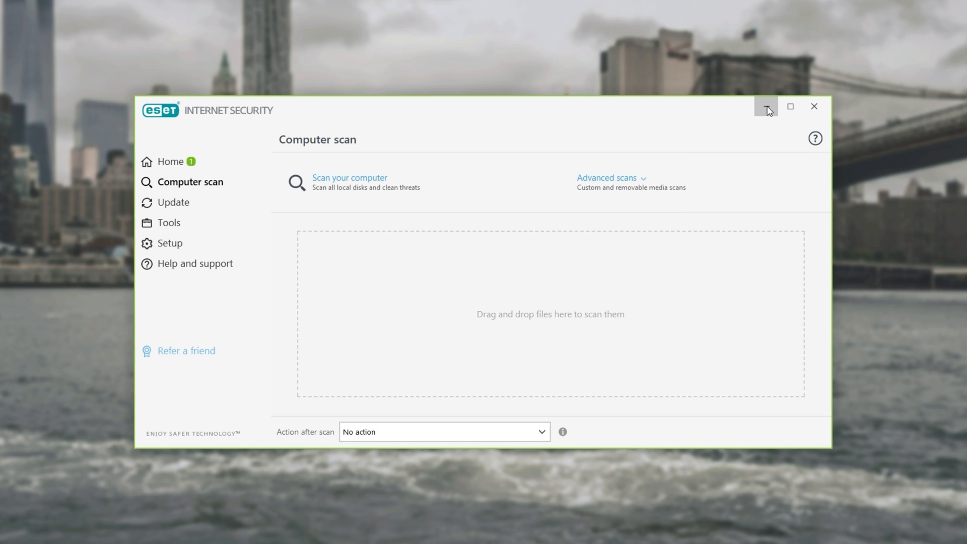
{"action": "left_click", "coordinate": [767, 106]}
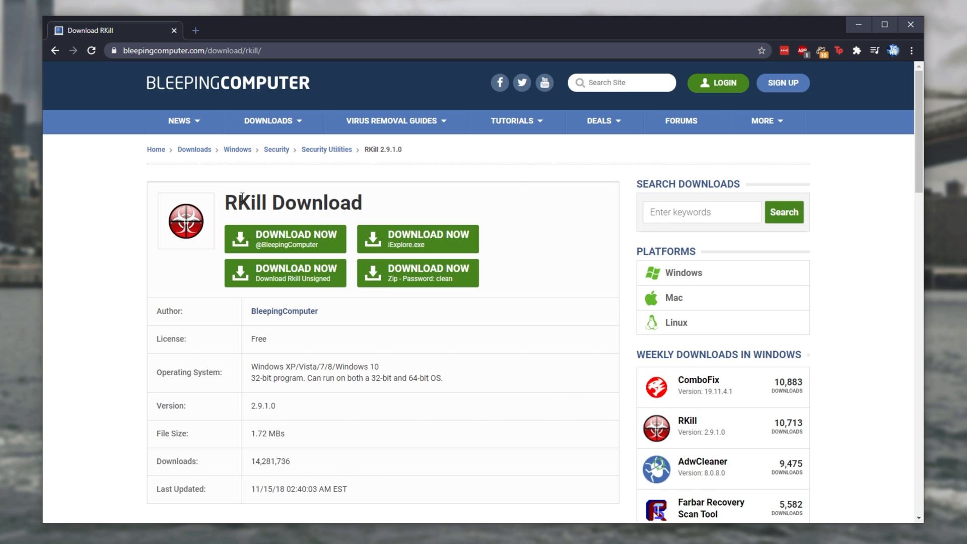
Step: Open AdwCleaner's page in a new tab and download RKill and AdwCleaner
{"action": "right_click", "coordinate": [701, 461]}
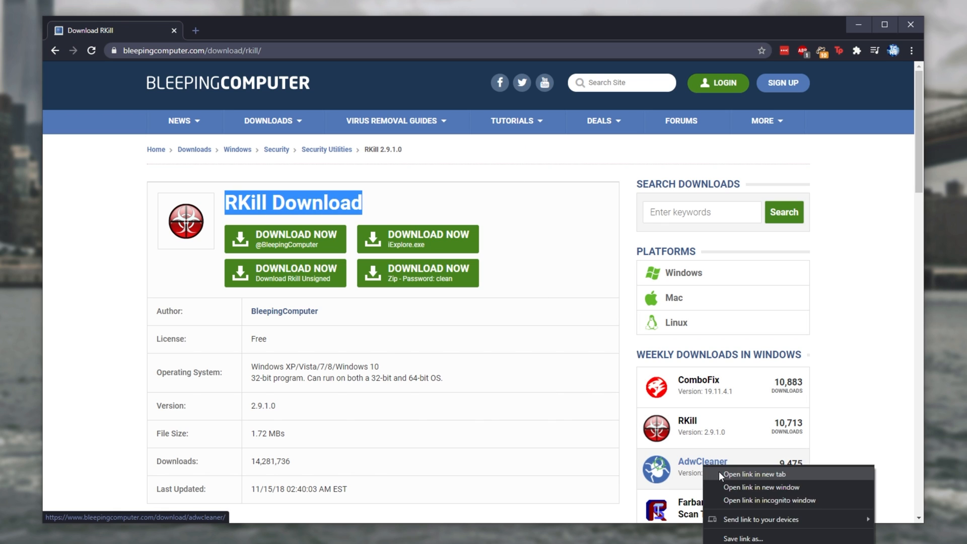
{"action": "left_click", "coordinate": [753, 473]}
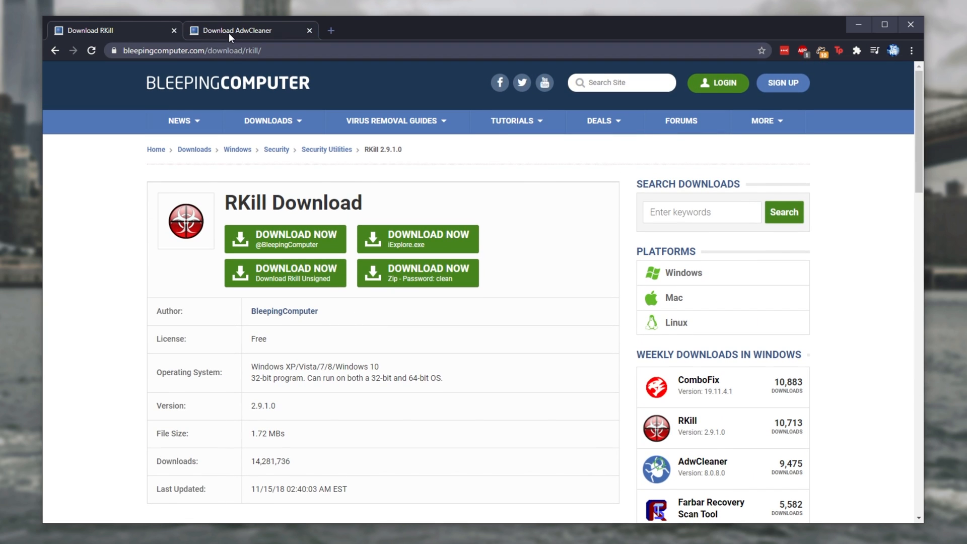
{"action": "left_click", "coordinate": [250, 31]}
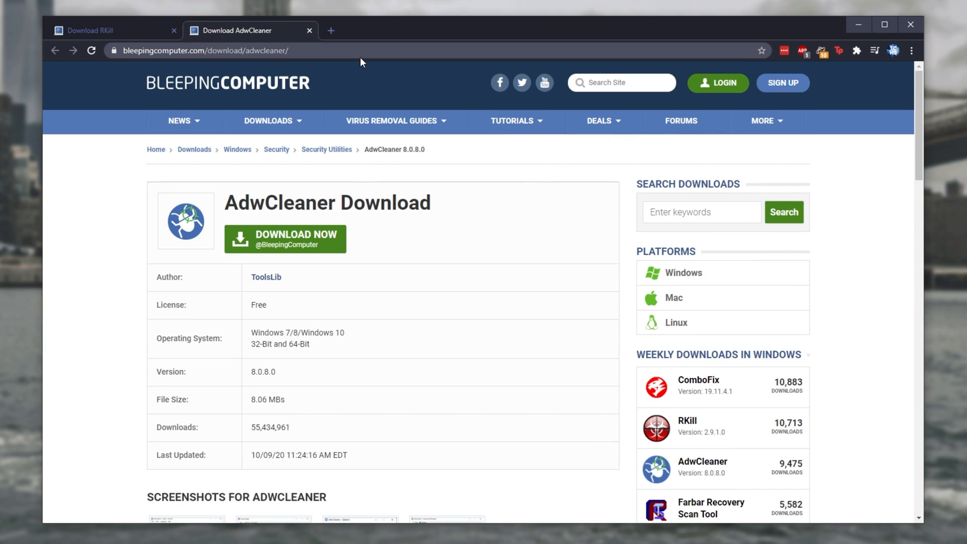
{"action": "mouse_move", "coordinate": [354, 75]}
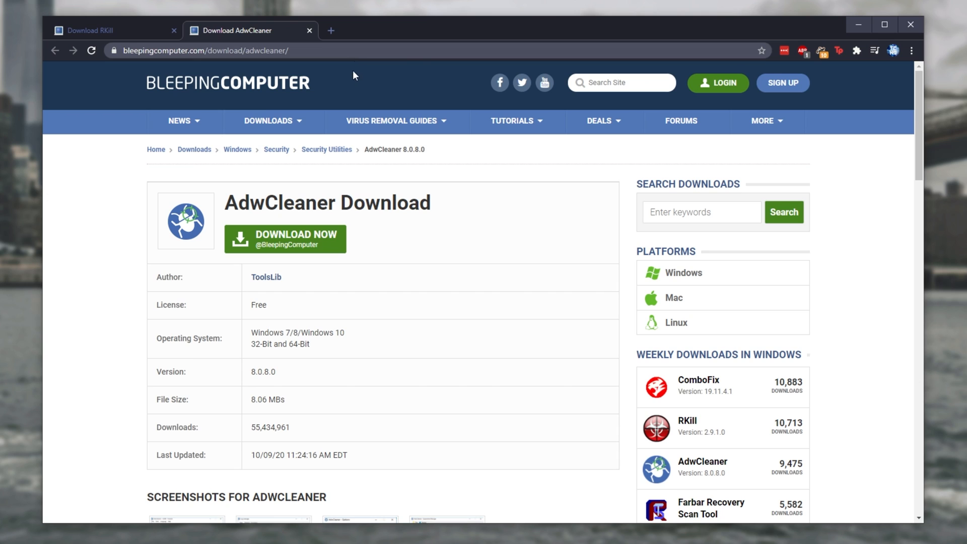
{"action": "left_click", "coordinate": [93, 30]}
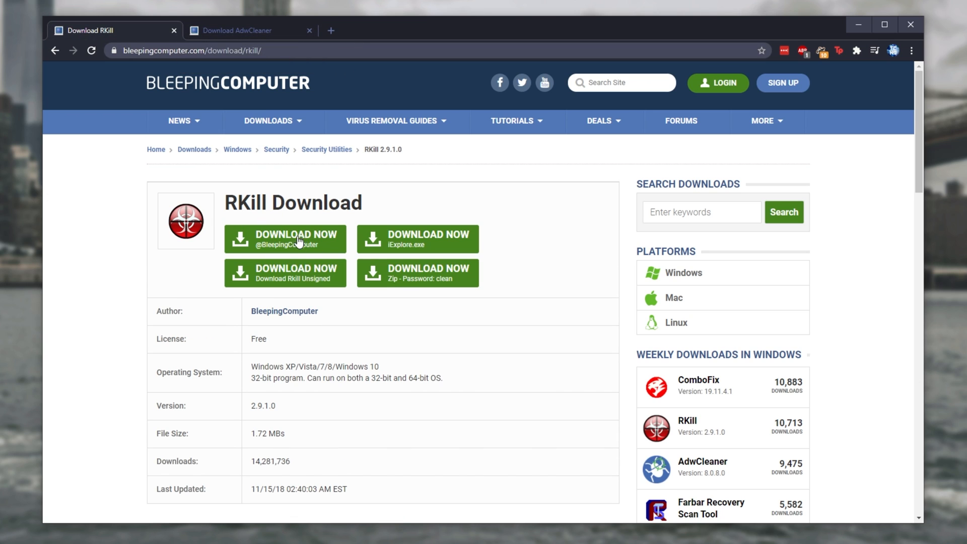
{"action": "left_click", "coordinate": [250, 30]}
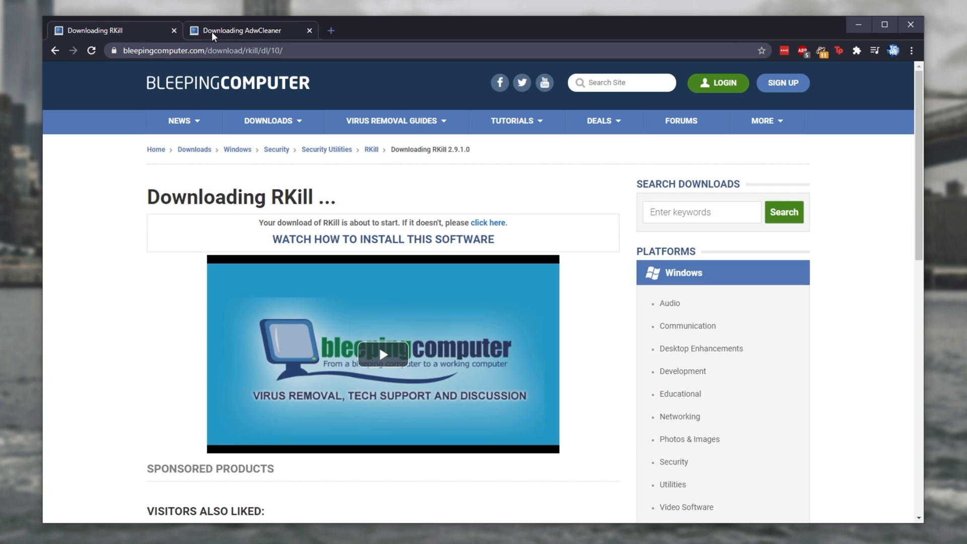
{"action": "left_click", "coordinate": [250, 30]}
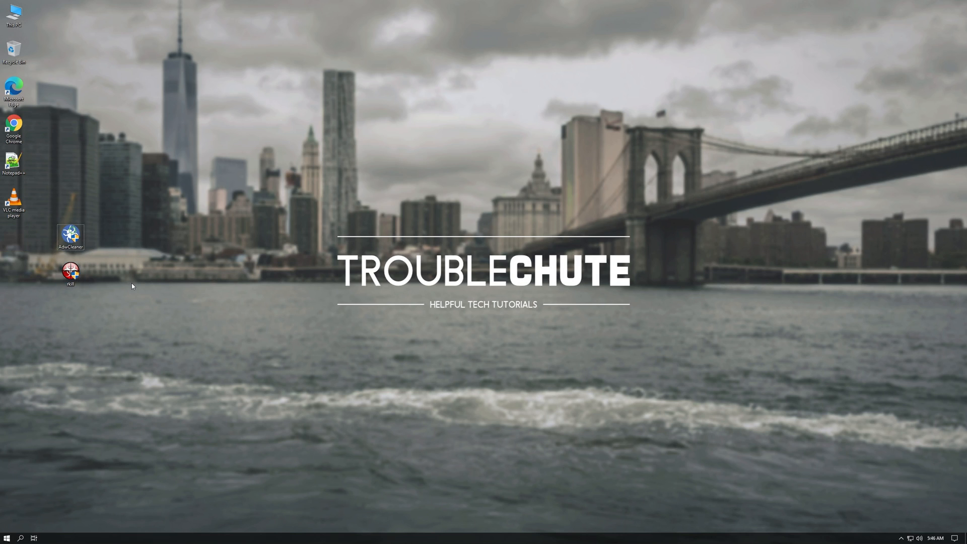
Step: Launch RKill with admin permission, dismiss its finished message, and close the log
{"action": "double_click", "coordinate": [70, 271]}
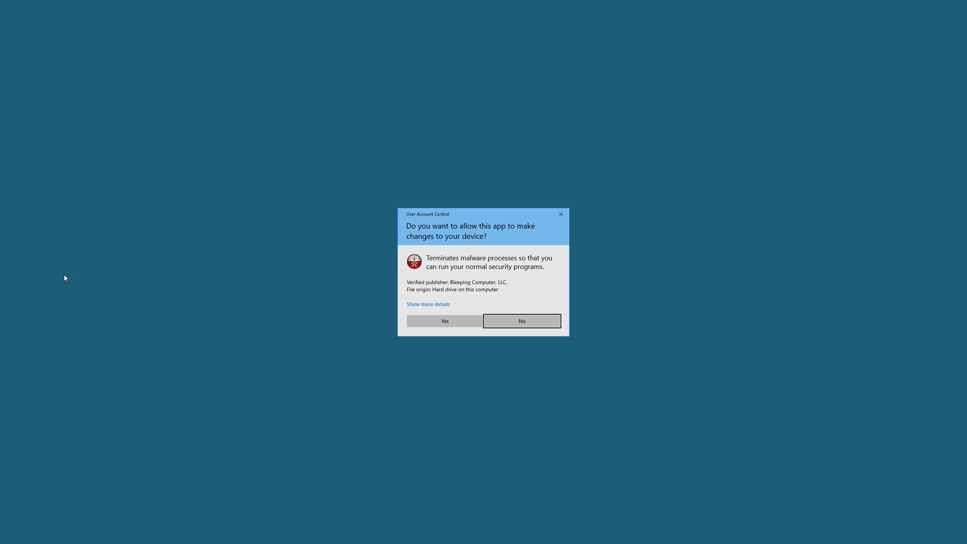
{"action": "left_click", "coordinate": [444, 321]}
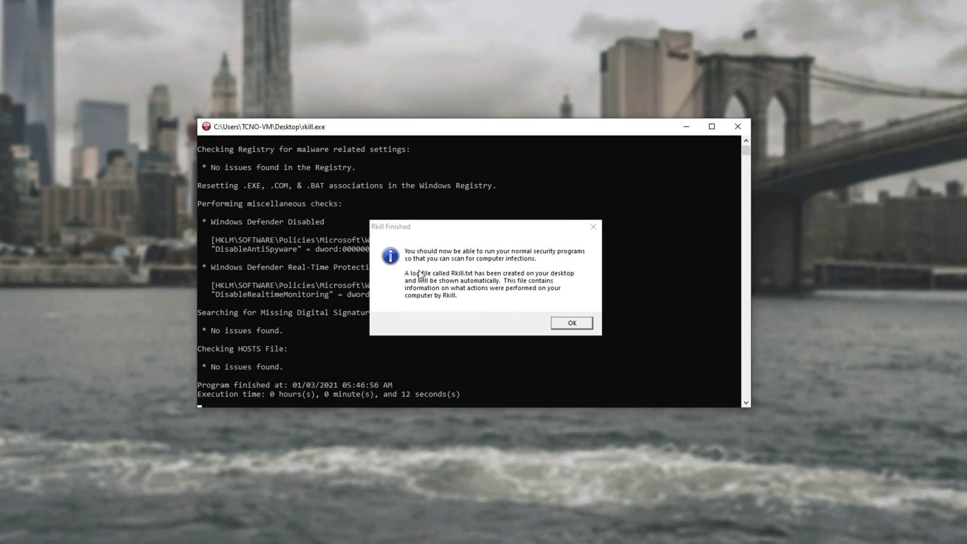
{"action": "mouse_move", "coordinate": [482, 250]}
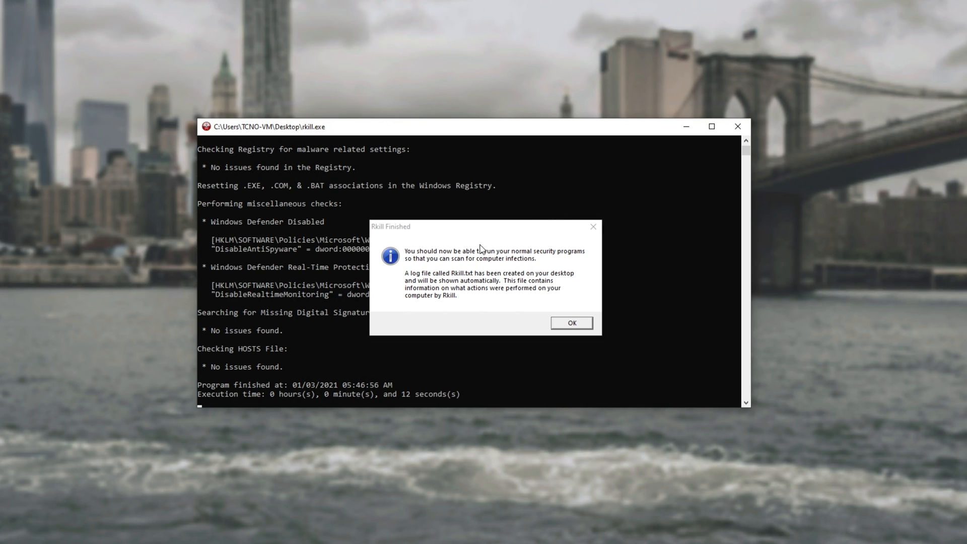
{"action": "mouse_move", "coordinate": [443, 281]}
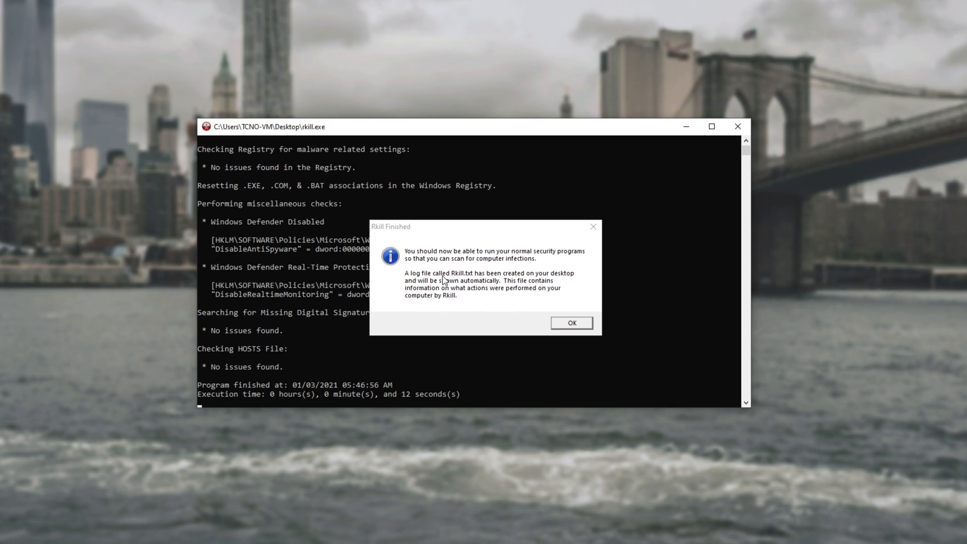
{"action": "mouse_move", "coordinate": [470, 264]}
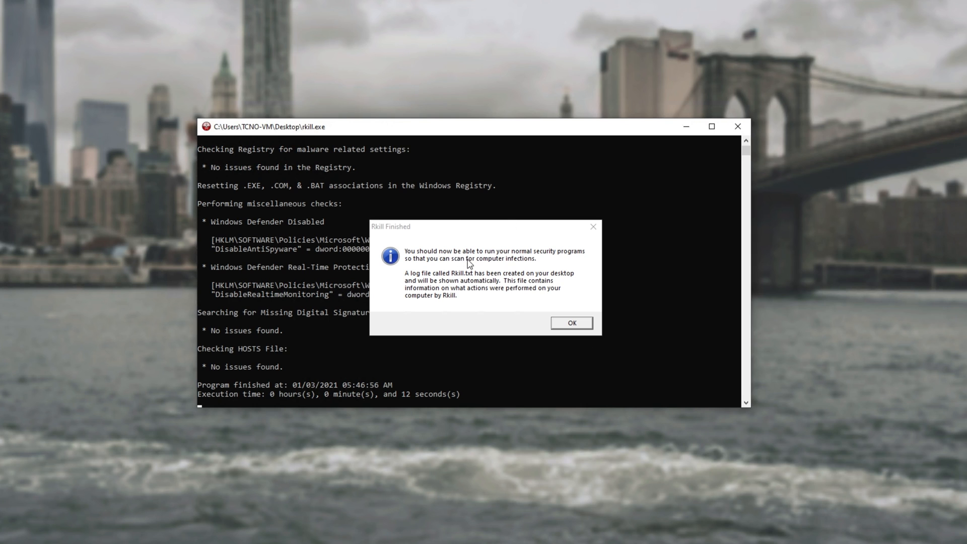
{"action": "left_click", "coordinate": [570, 322]}
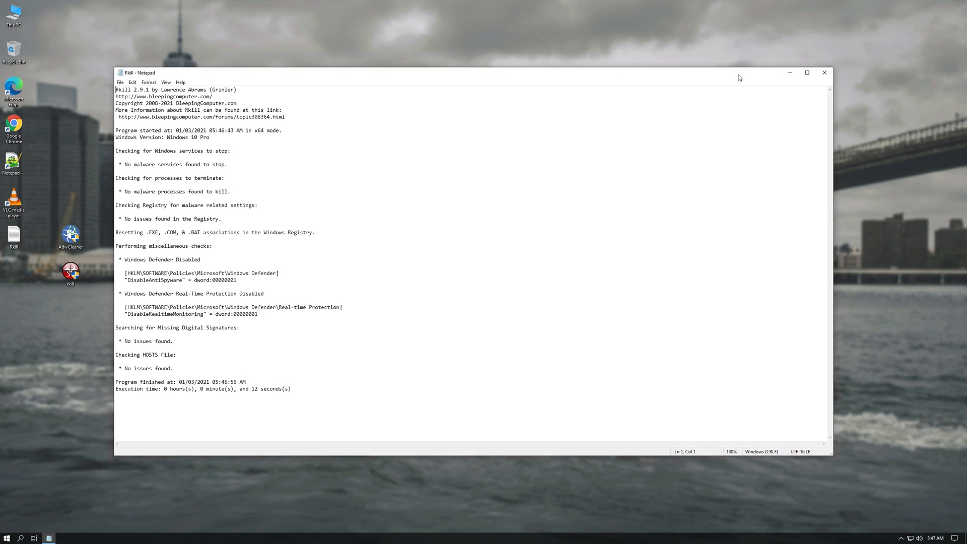
{"action": "left_click", "coordinate": [823, 72]}
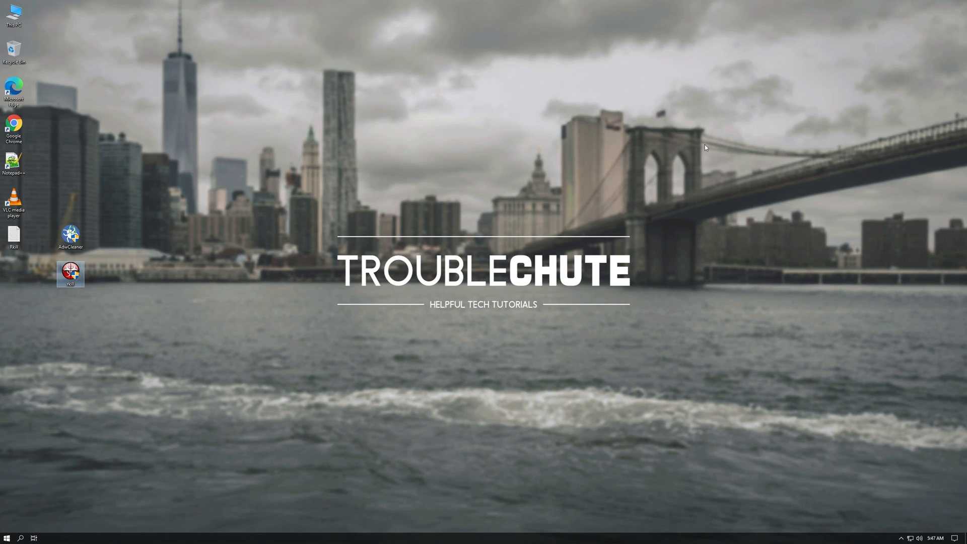
Step: Run AdwCleaner as admin: accept the license, scan, basic repair, restart, close results
{"action": "double_click", "coordinate": [70, 236]}
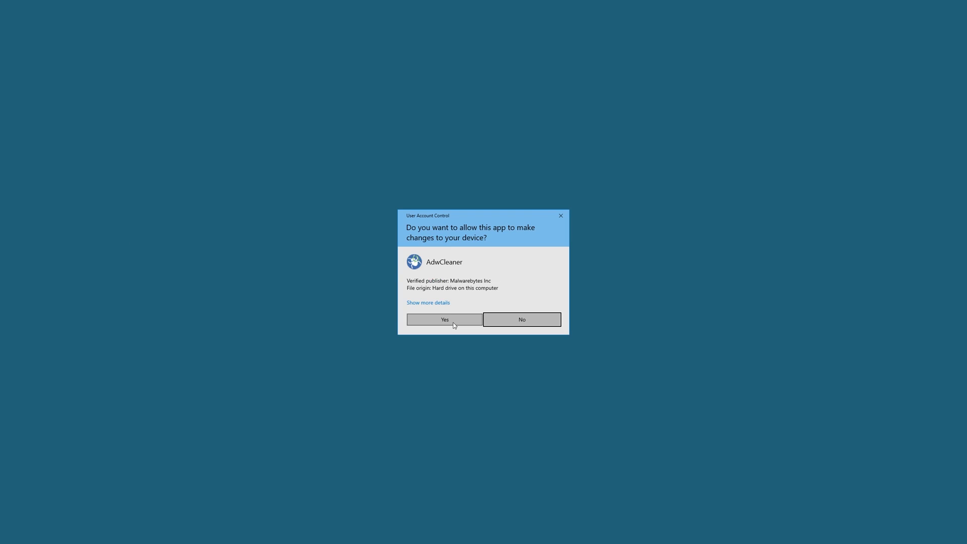
{"action": "left_click", "coordinate": [443, 319]}
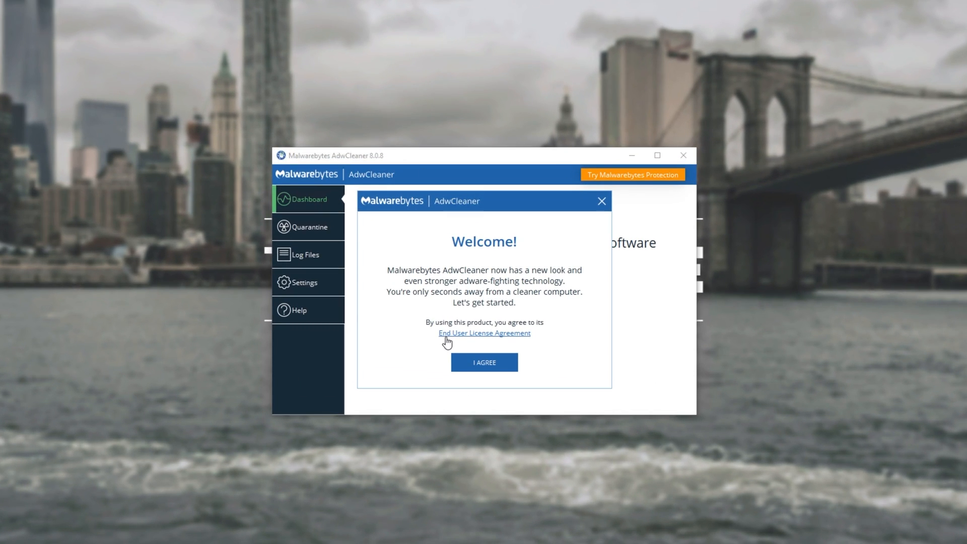
{"action": "mouse_move", "coordinate": [456, 305]}
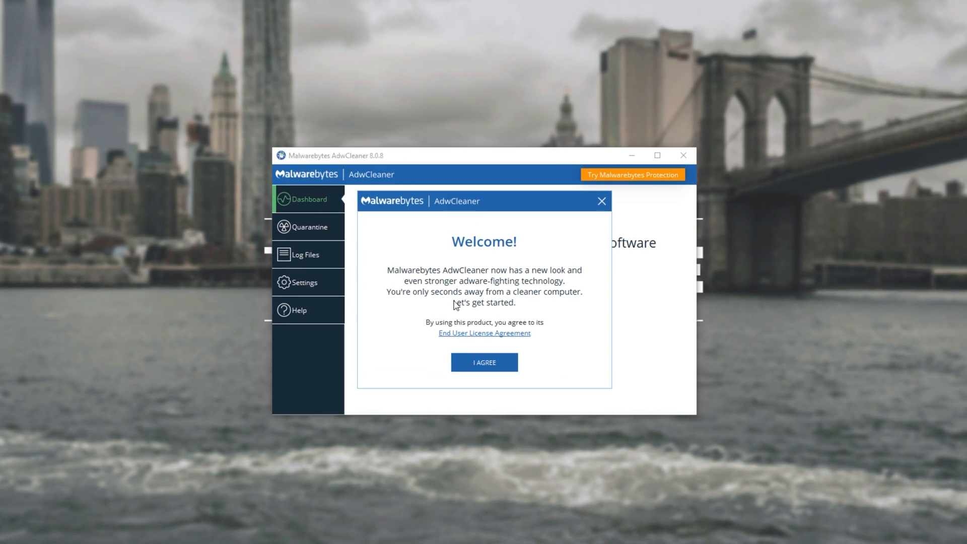
{"action": "left_click", "coordinate": [484, 362]}
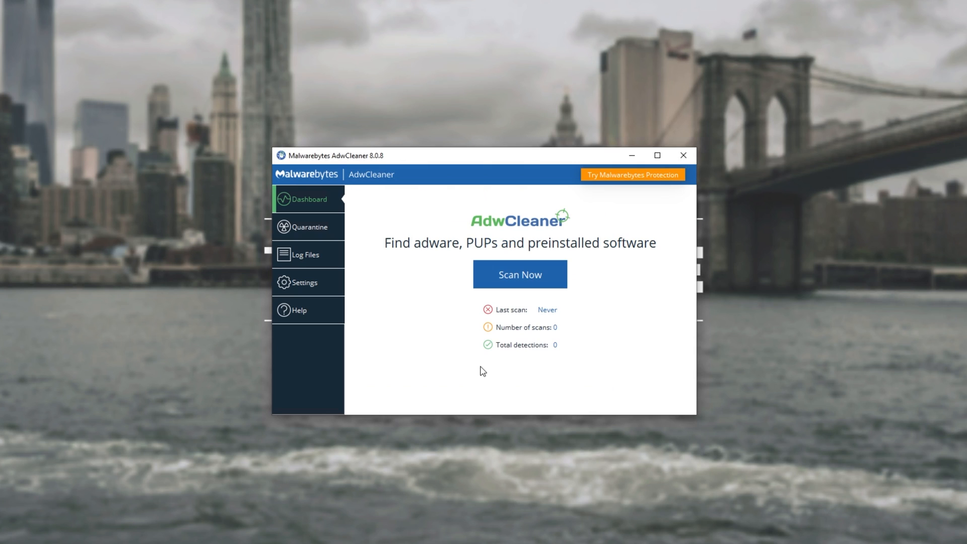
{"action": "mouse_move", "coordinate": [520, 274]}
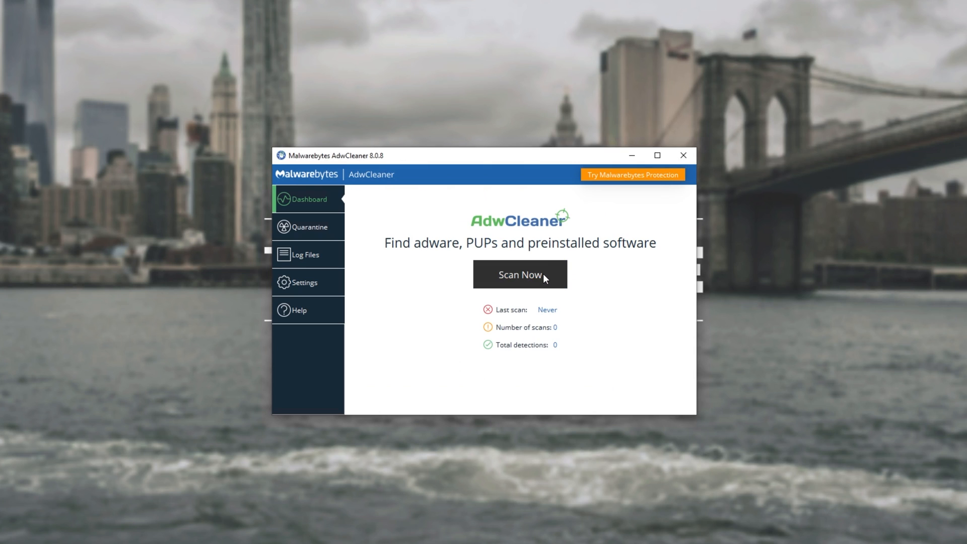
{"action": "left_click", "coordinate": [520, 274]}
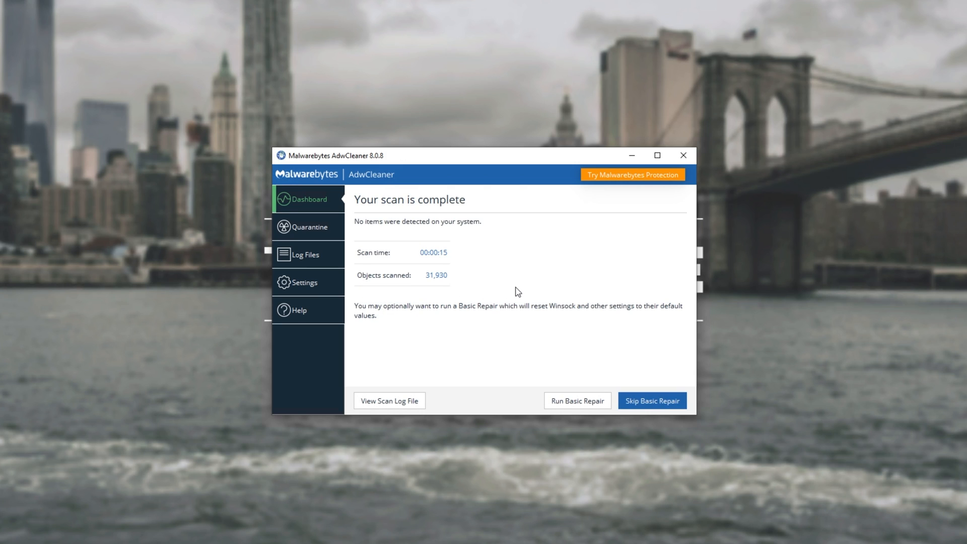
{"action": "mouse_move", "coordinate": [459, 178]}
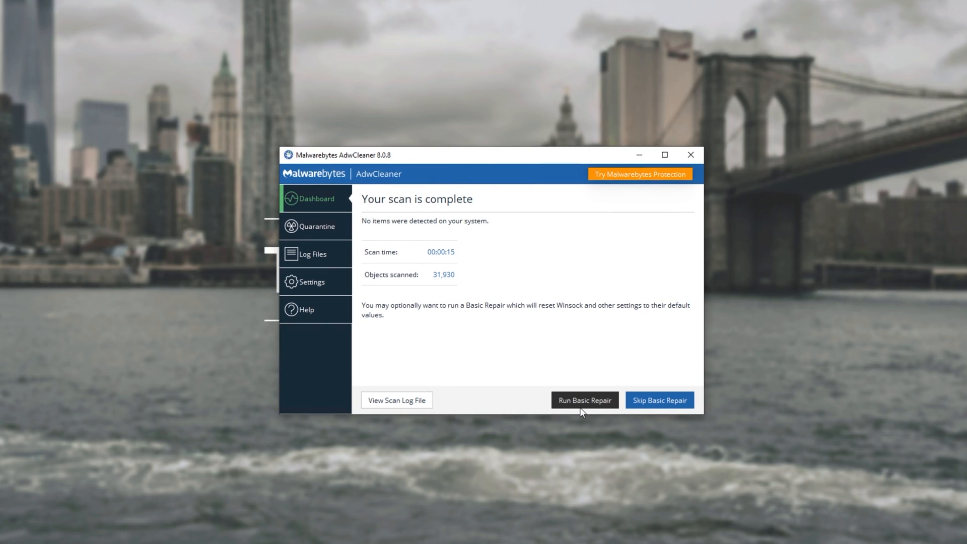
{"action": "left_click", "coordinate": [584, 399]}
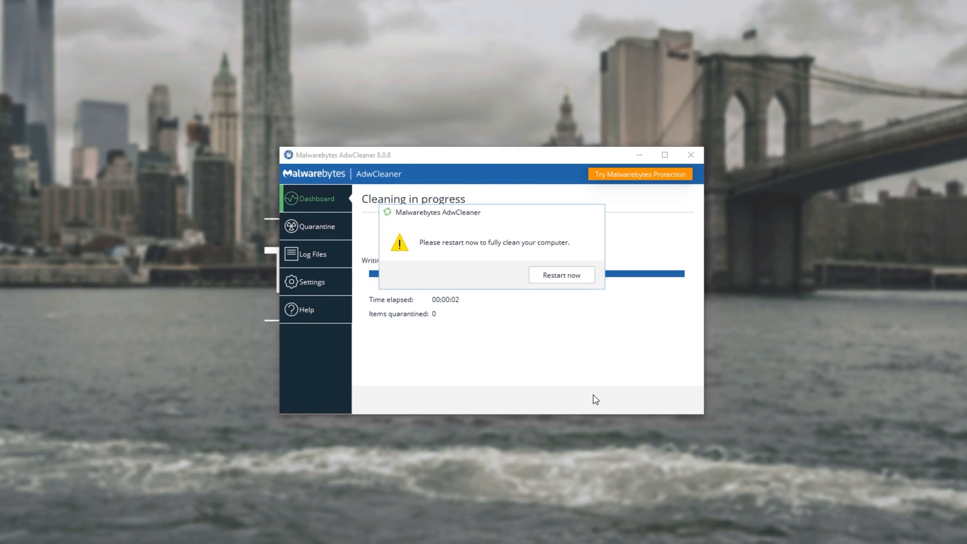
{"action": "left_click", "coordinate": [560, 275]}
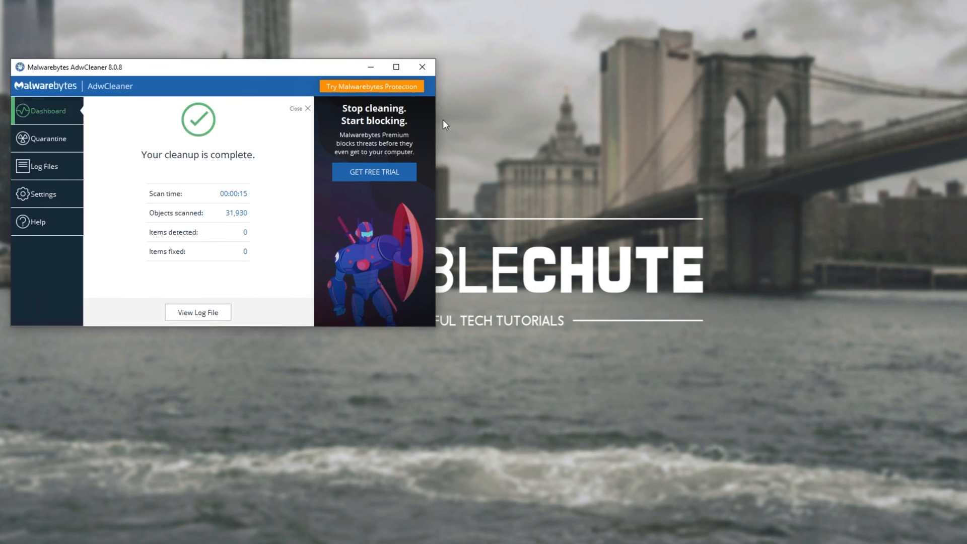
{"action": "left_click", "coordinate": [422, 66]}
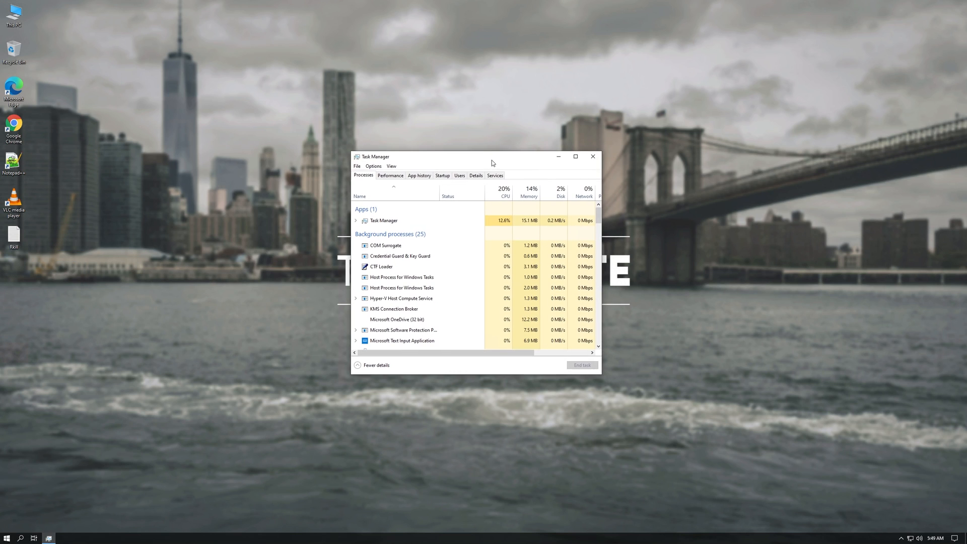
{"action": "mouse_move", "coordinate": [634, 266]}
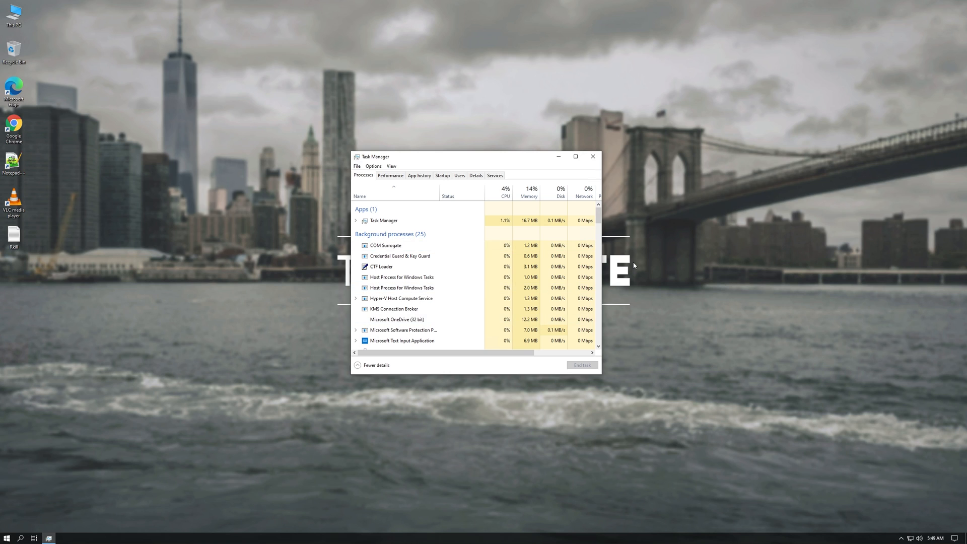
{"action": "mouse_move", "coordinate": [593, 156]}
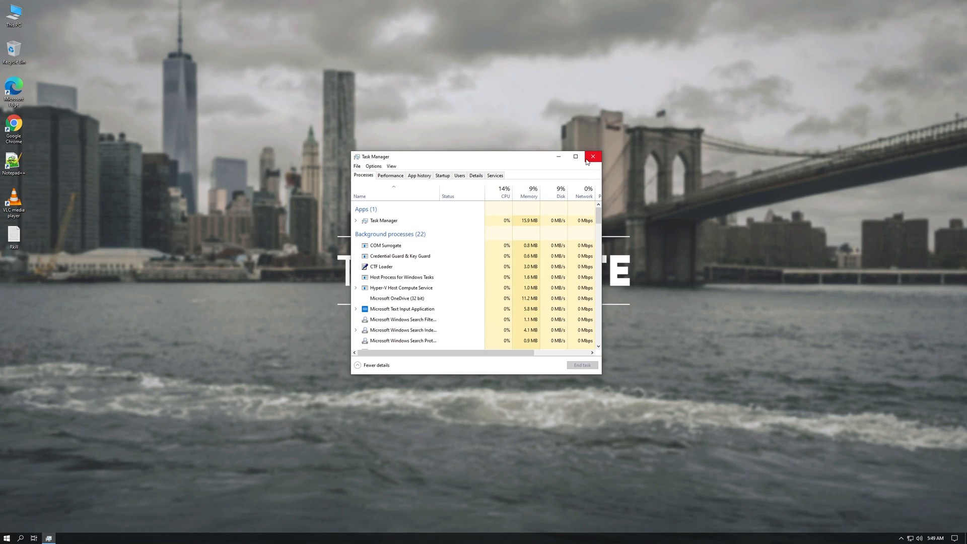
Step: Close Task Manager after checking background process CPU usage
{"action": "left_click", "coordinate": [592, 156]}
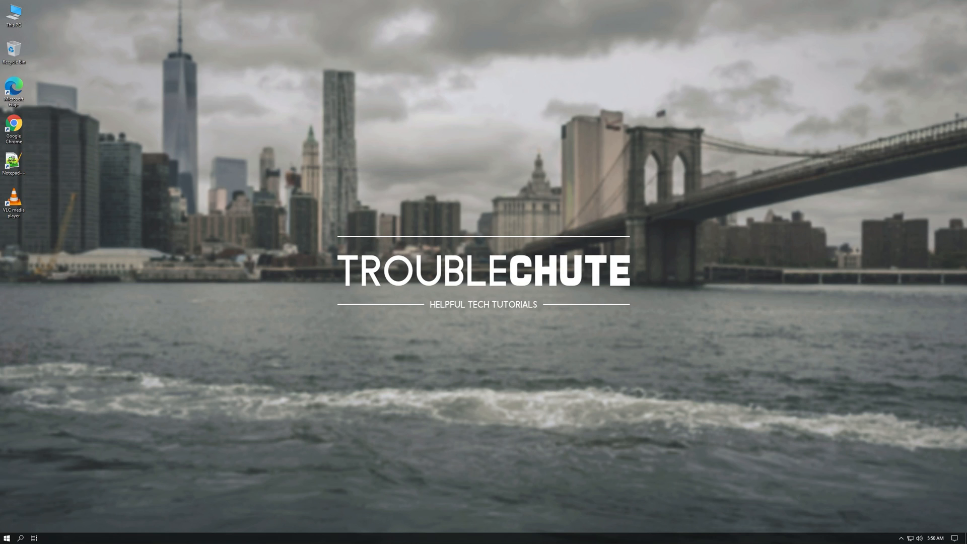
{"action": "mouse_move", "coordinate": [906, 303]}
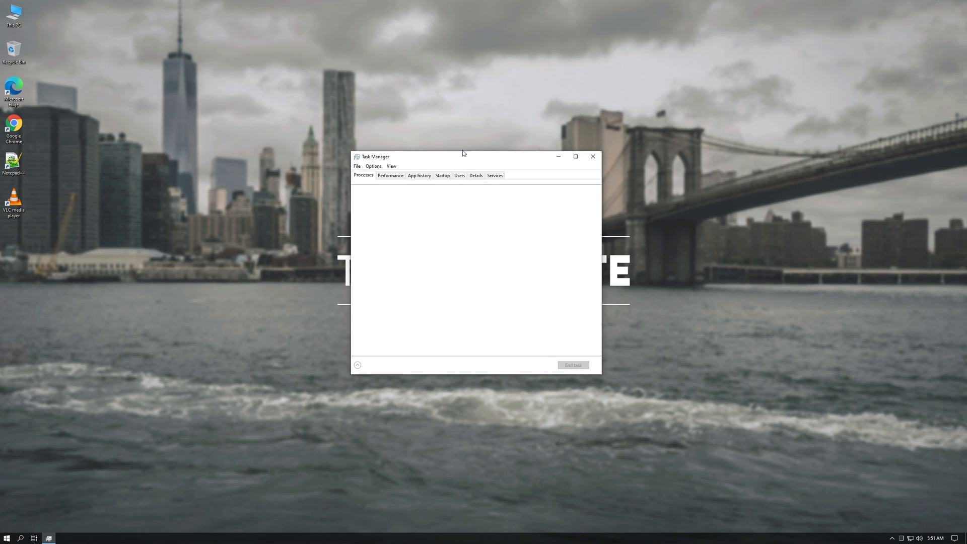
Step: Scroll to the Service Host entries and expand Connected Devices Platform Service
{"action": "left_click", "coordinate": [359, 365]}
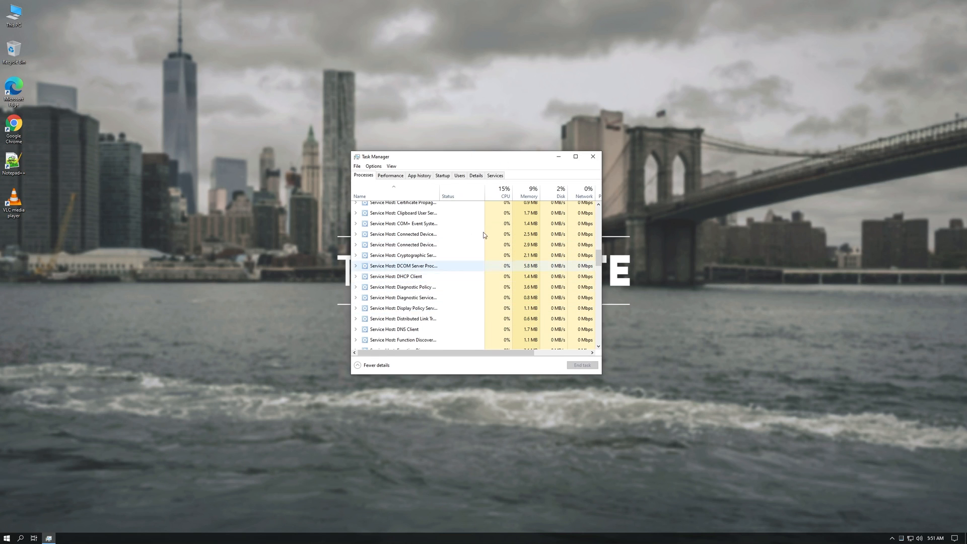
{"action": "scroll", "scroll_direction": "down", "scroll_amount": 3}
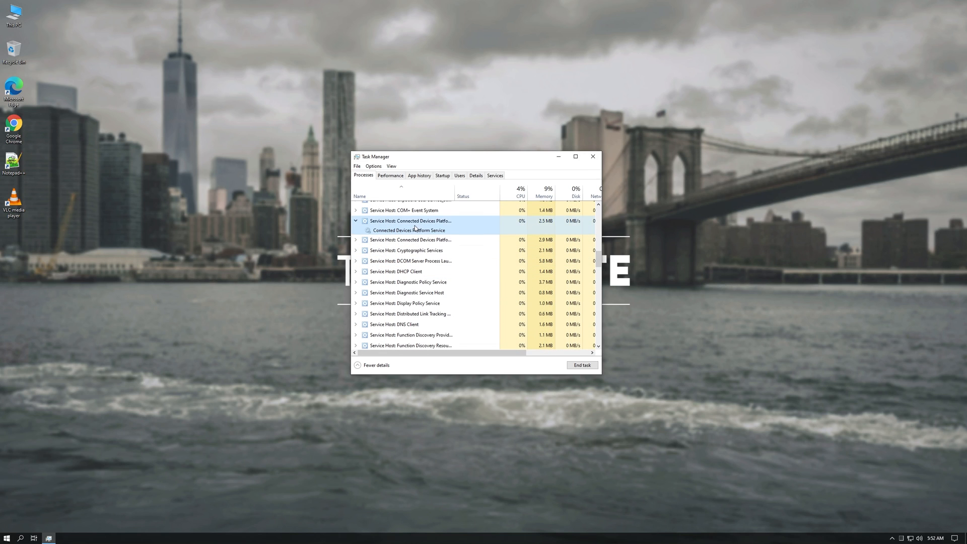
{"action": "left_click", "coordinate": [356, 221]}
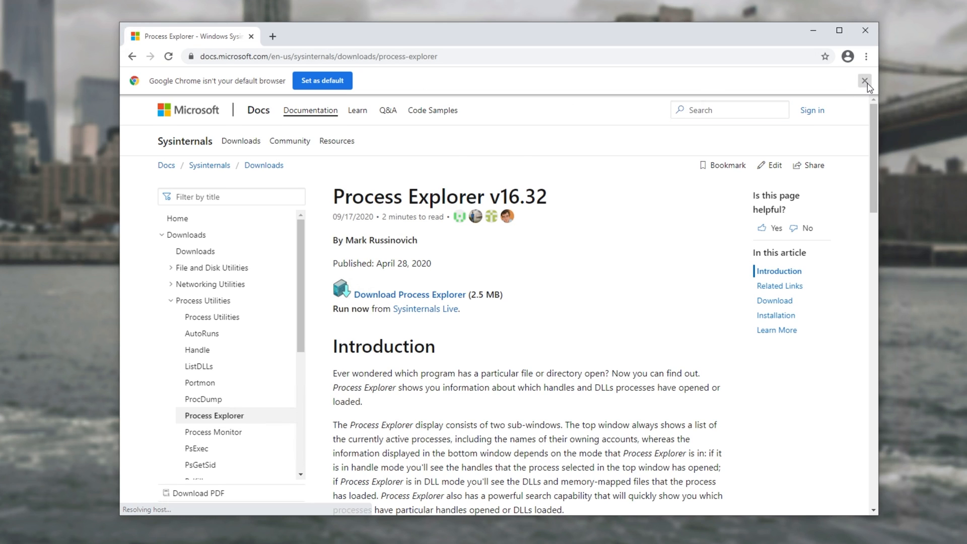
Step: Dismiss Chrome's default-browser bar and download the Process Explorer package
{"action": "left_click", "coordinate": [865, 80]}
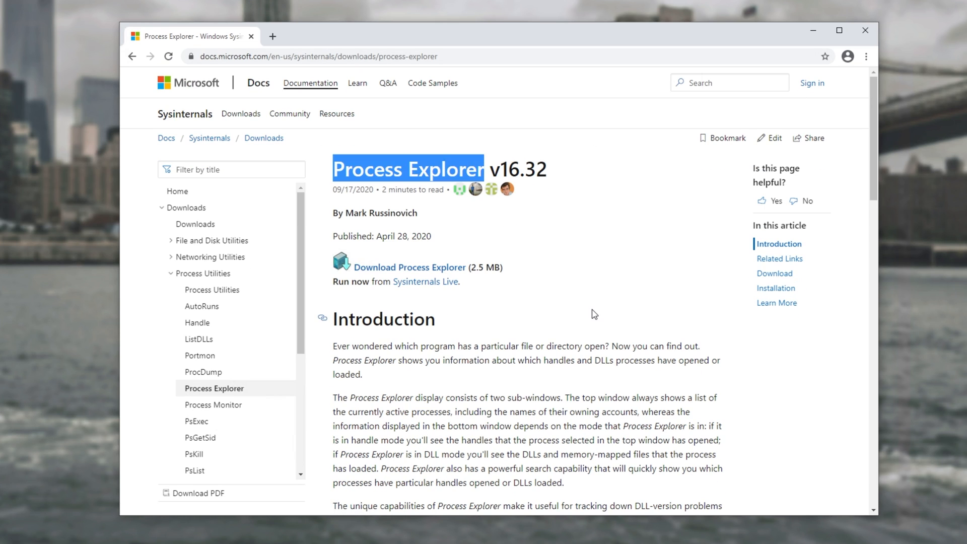
{"action": "left_click", "coordinate": [409, 267]}
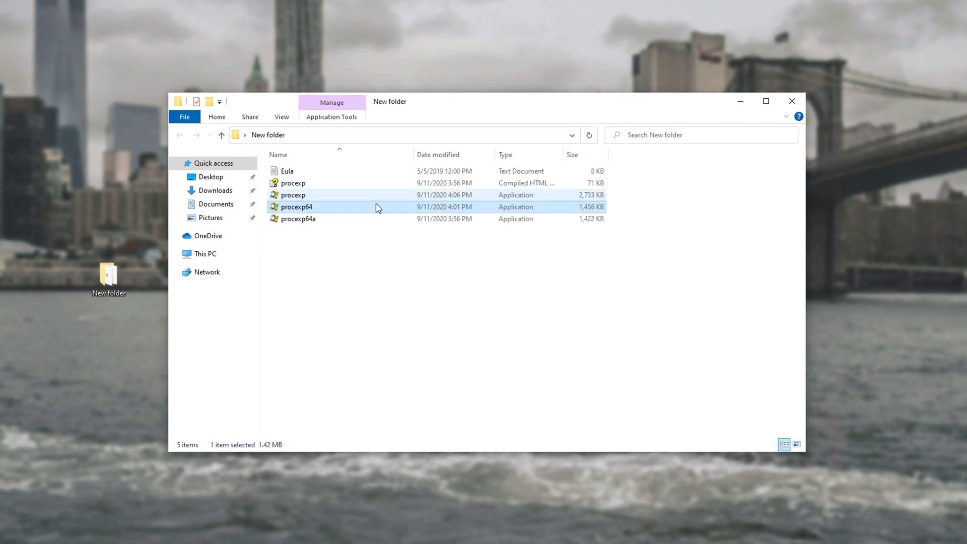
Step: Launch procexp64 from the New folder and agree to the Sysinternals license terms
{"action": "double_click", "coordinate": [297, 206]}
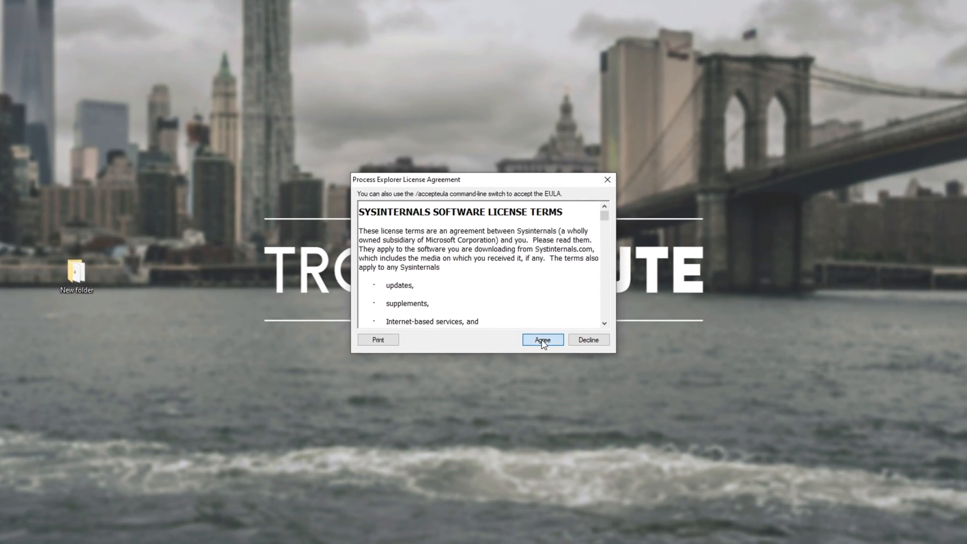
{"action": "left_click", "coordinate": [541, 340]}
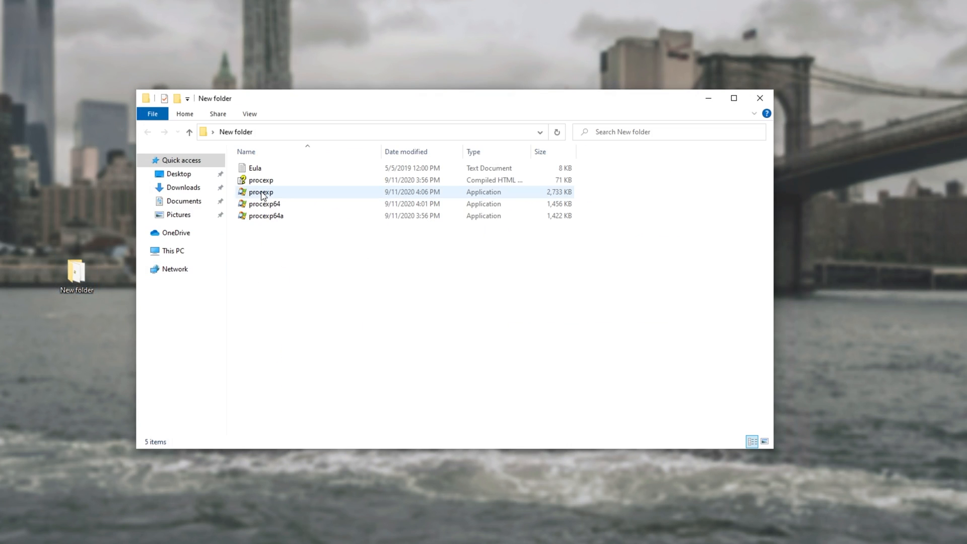
{"action": "left_click", "coordinate": [260, 192]}
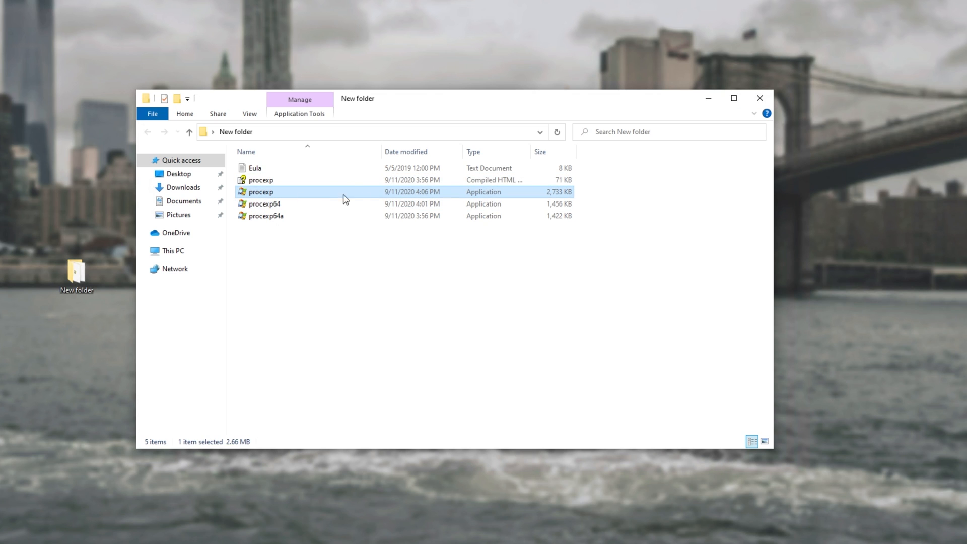
{"action": "double_click", "coordinate": [261, 191]}
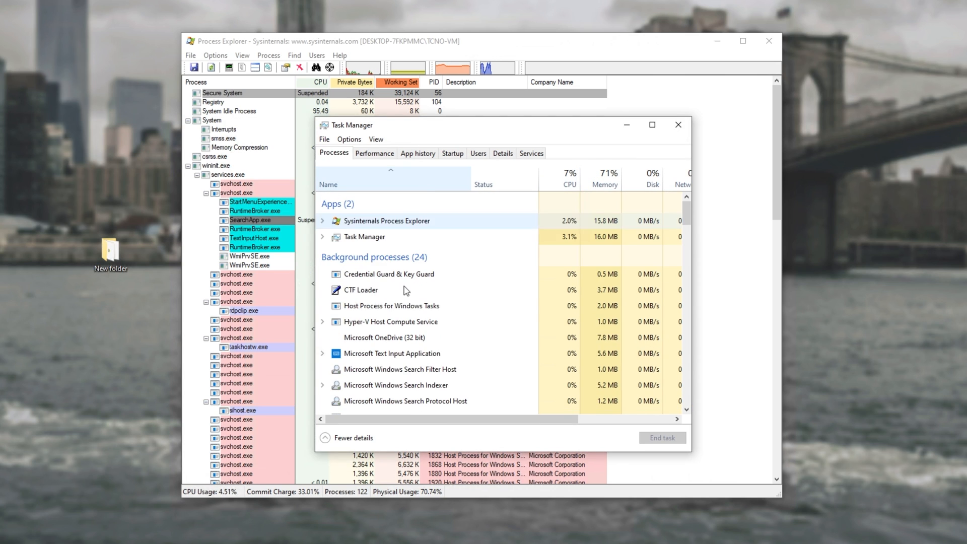
Step: Minimize Task Manager so Process Explorer's full process tree is visible
{"action": "scroll", "scroll_direction": "down", "scroll_amount": 3}
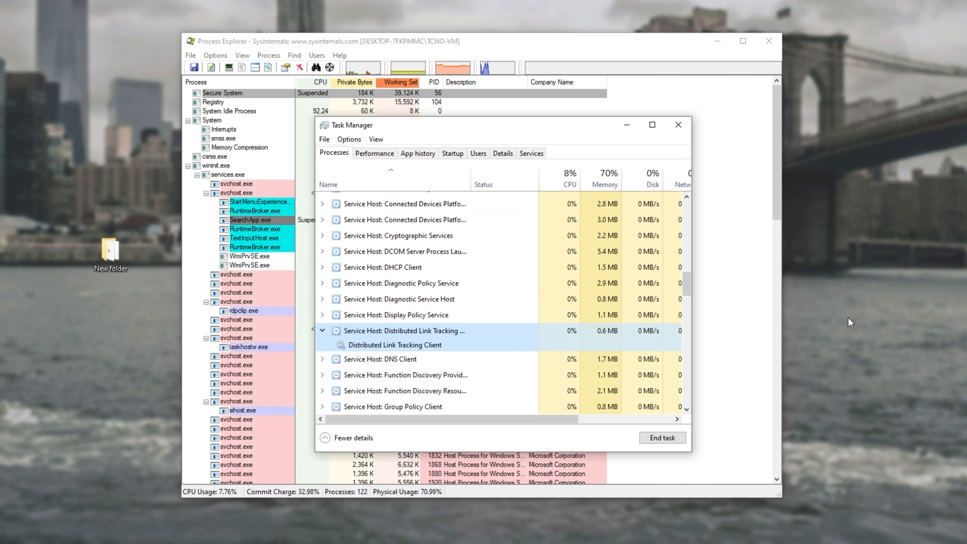
{"action": "mouse_move", "coordinate": [583, 275]}
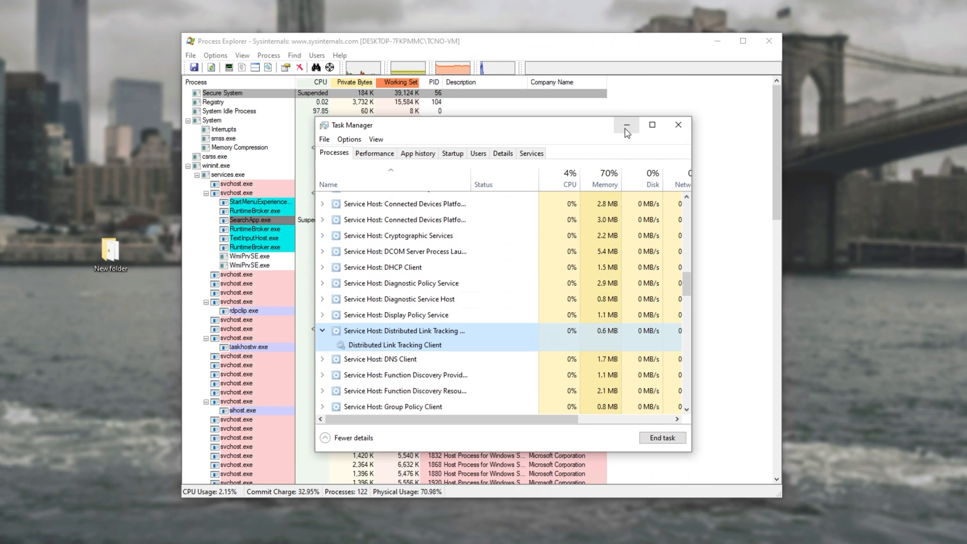
{"action": "left_click", "coordinate": [627, 124]}
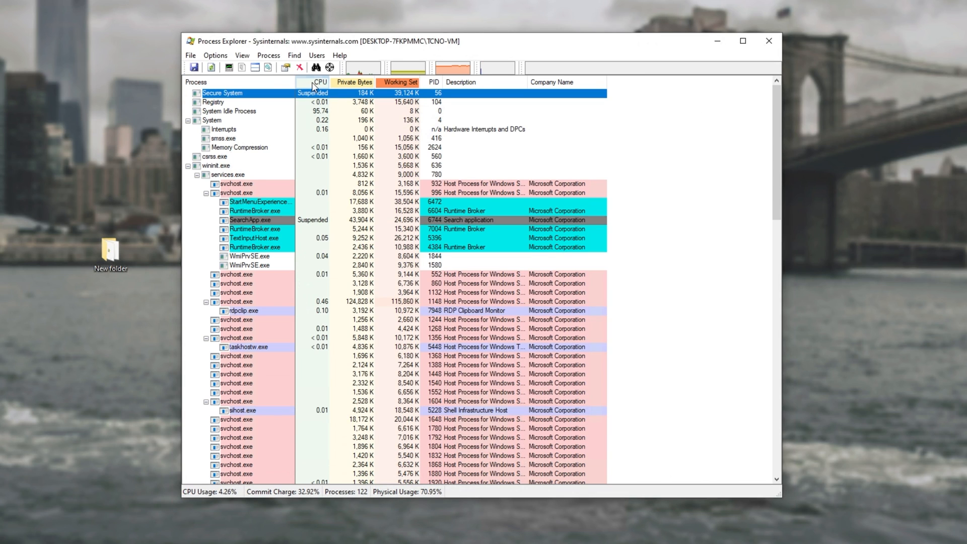
Step: Sort Process Explorer by the CPU column in descending order
{"action": "left_click", "coordinate": [320, 82]}
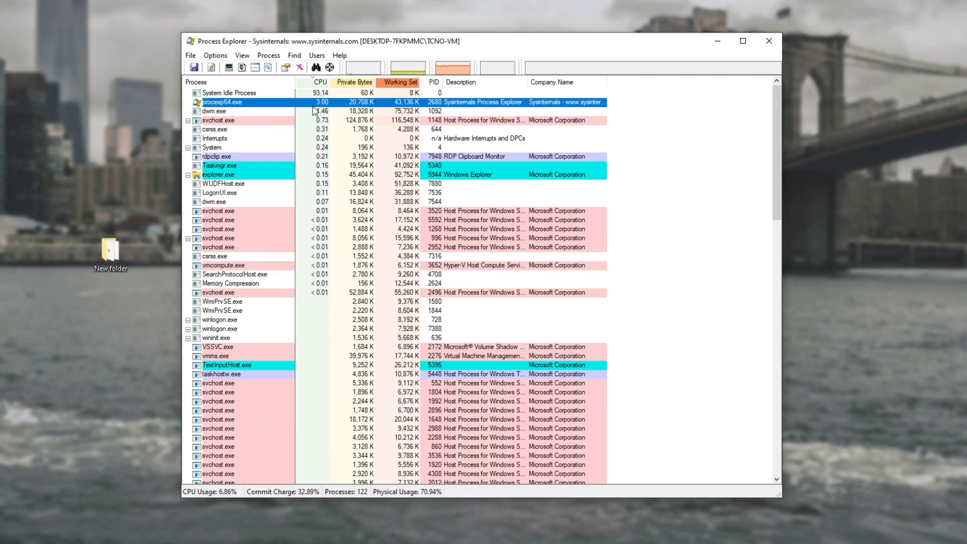
{"action": "left_click", "coordinate": [320, 82]}
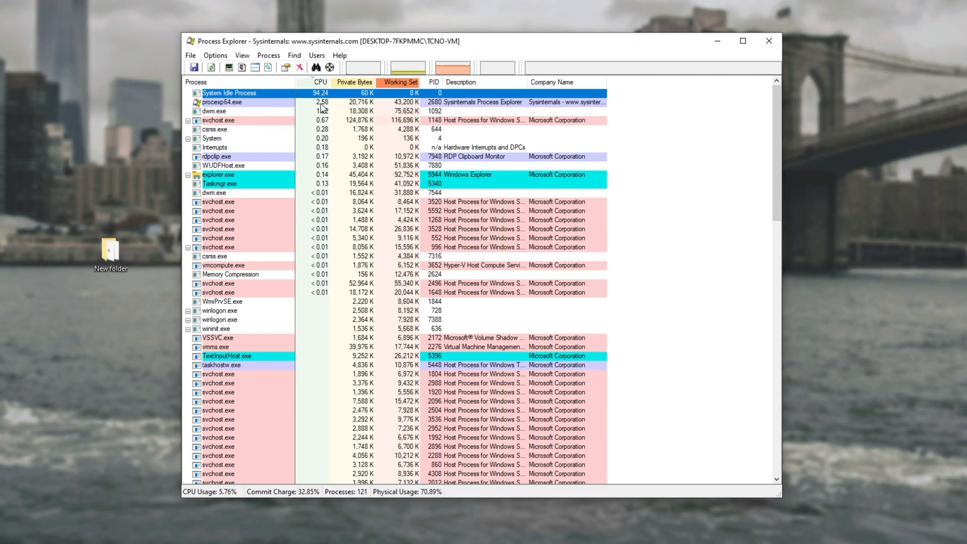
Step: Inspect svchost.exe hosted services and select the svchost running Windows Audio
{"action": "scroll", "scroll_direction": "down", "scroll_amount": 3}
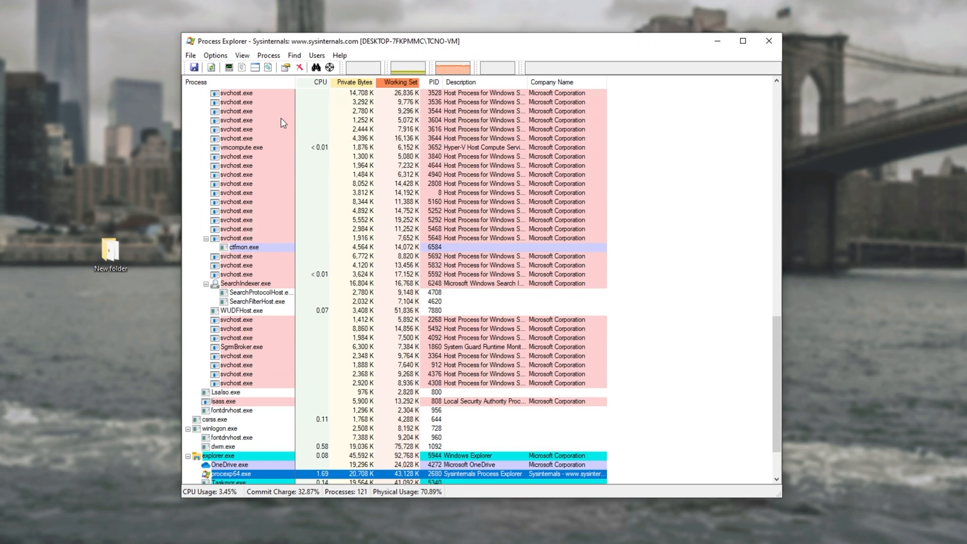
{"action": "scroll", "scroll_direction": "up", "scroll_amount": 3}
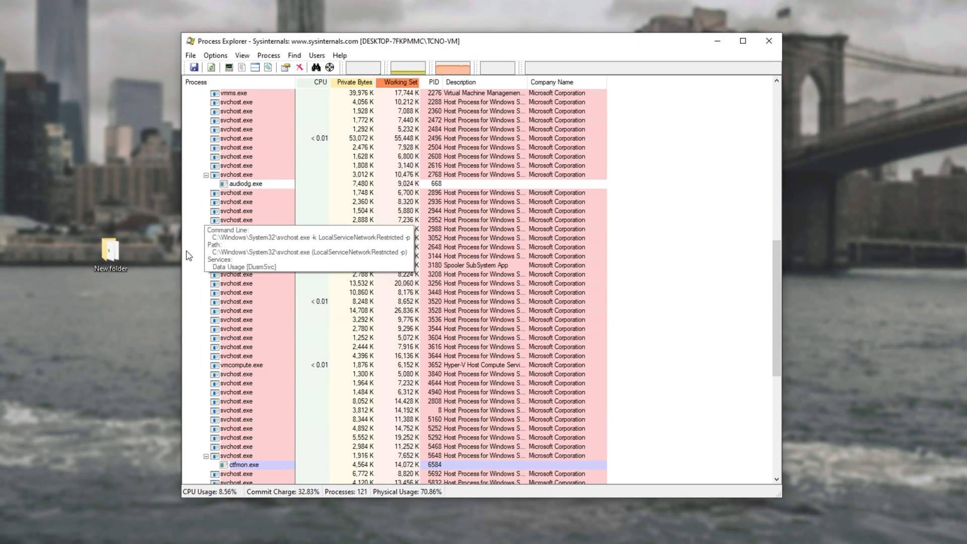
{"action": "scroll", "scroll_direction": "up", "scroll_amount": 3}
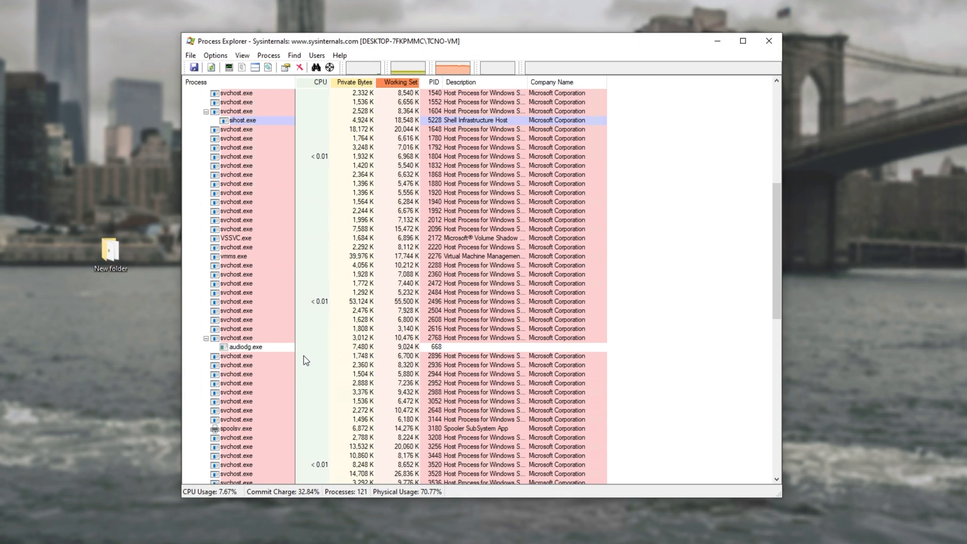
{"action": "mouse_move", "coordinate": [236, 338]}
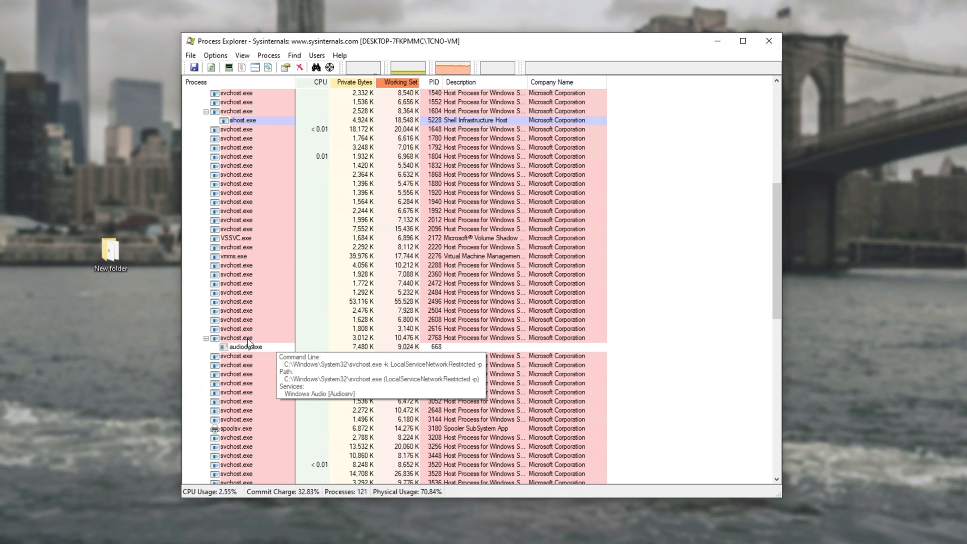
{"action": "mouse_move", "coordinate": [237, 319]}
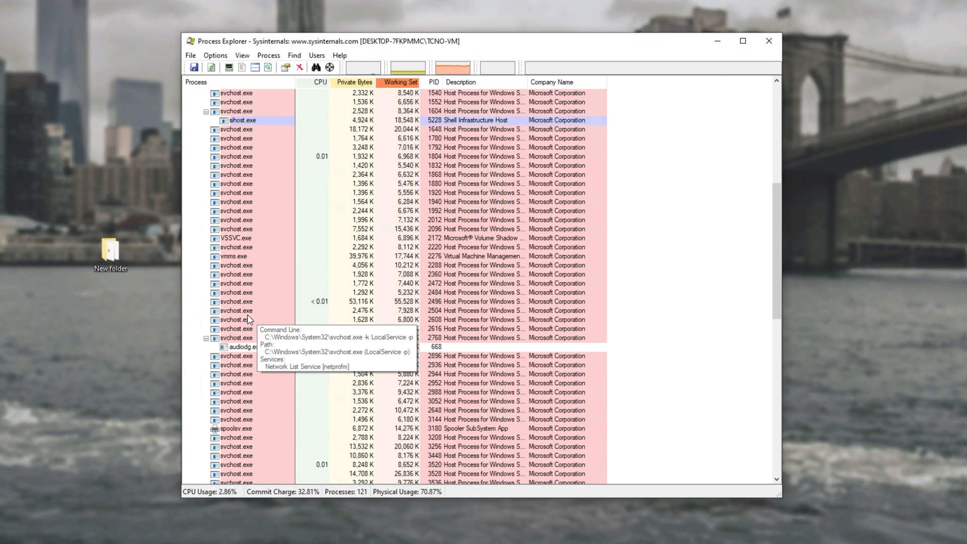
{"action": "mouse_move", "coordinate": [255, 339]}
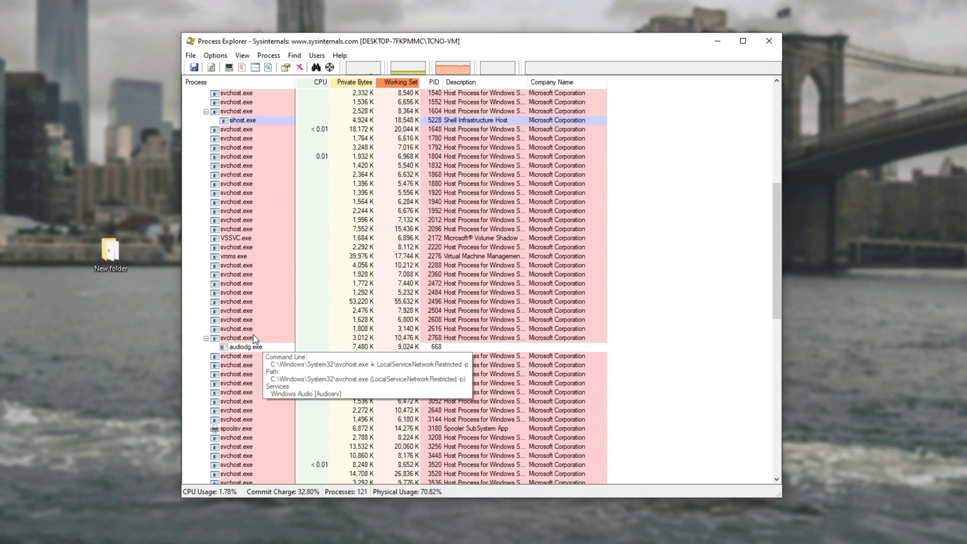
{"action": "left_click", "coordinate": [259, 338]}
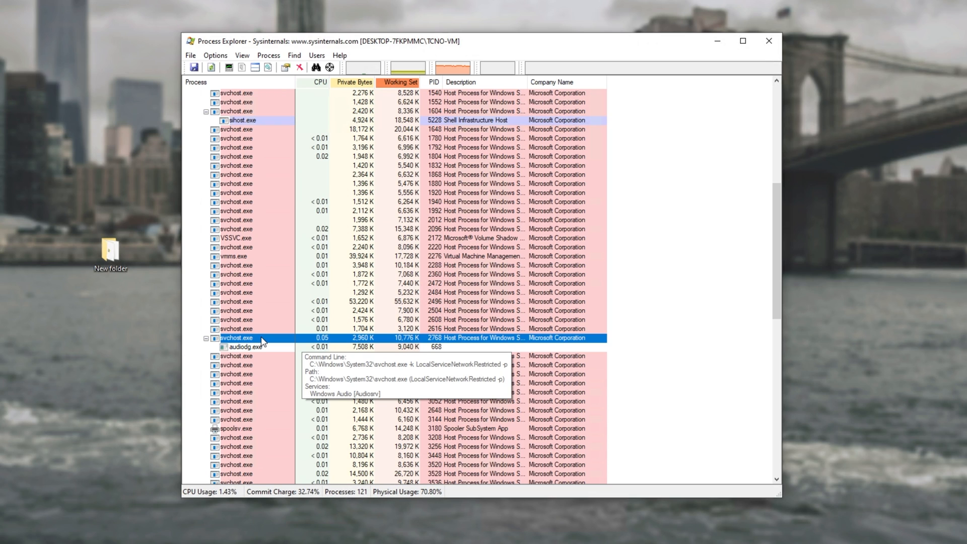
{"action": "left_click", "coordinate": [247, 346]}
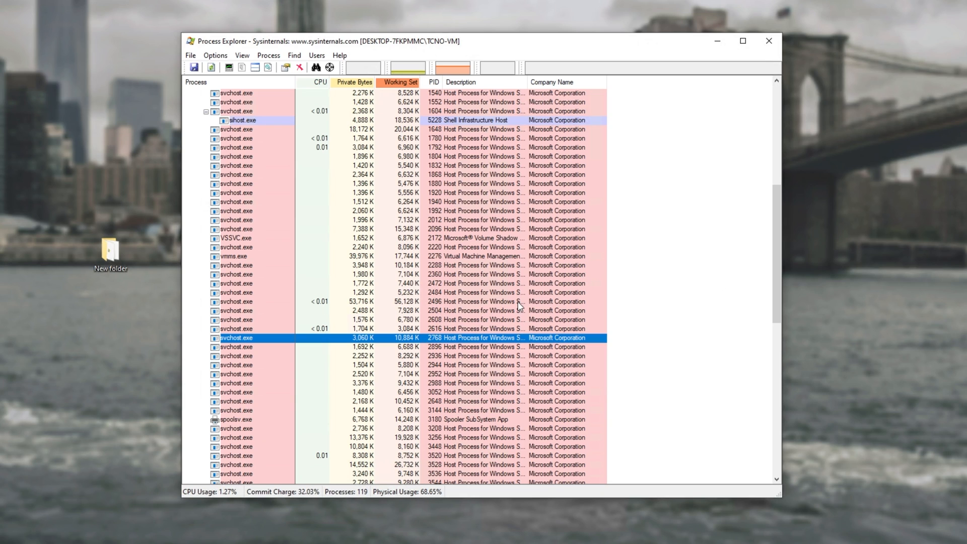
{"action": "mouse_move", "coordinate": [609, 285]}
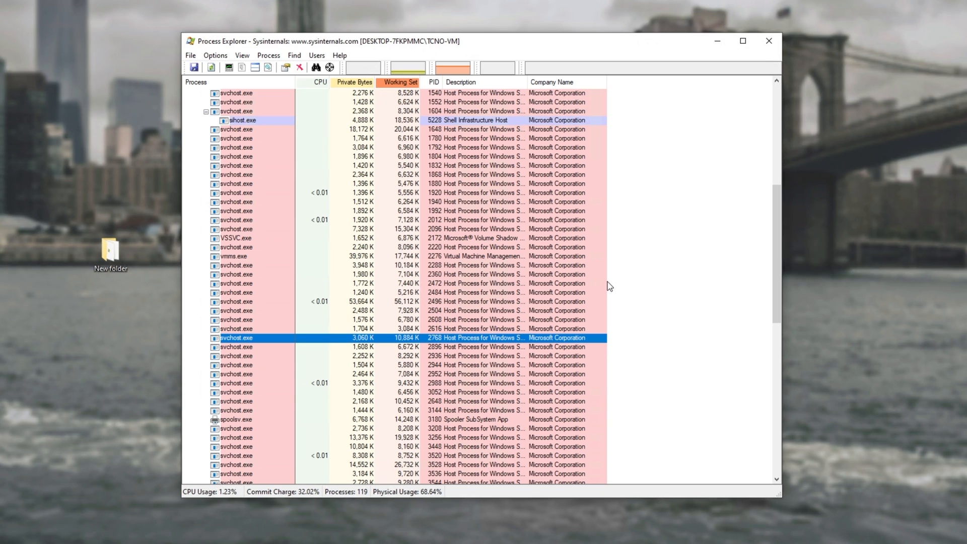
{"action": "mouse_move", "coordinate": [695, 239]}
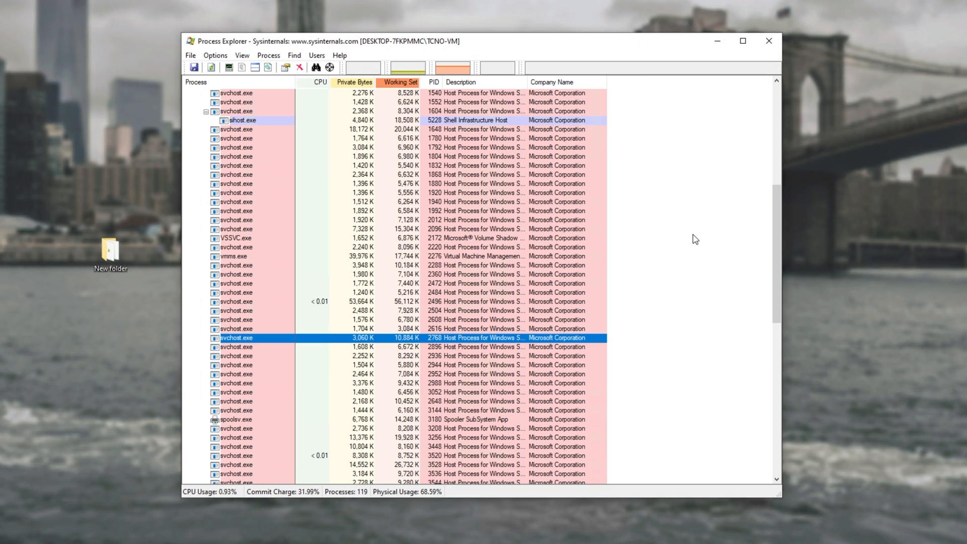
{"action": "left_click", "coordinate": [8, 535]}
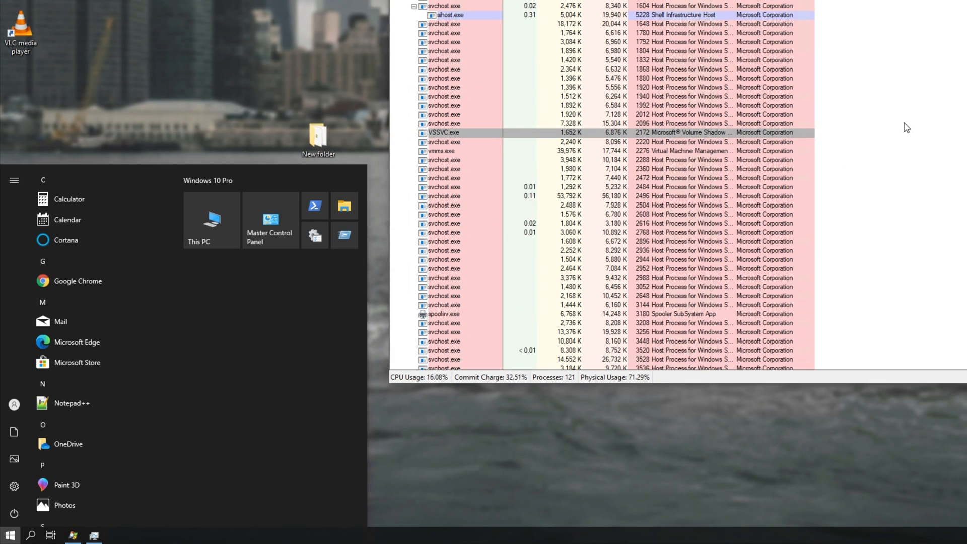
Step: Search 'update' and open Windows Update, showing two cumulative updates downloading
{"action": "type", "text": "update"}
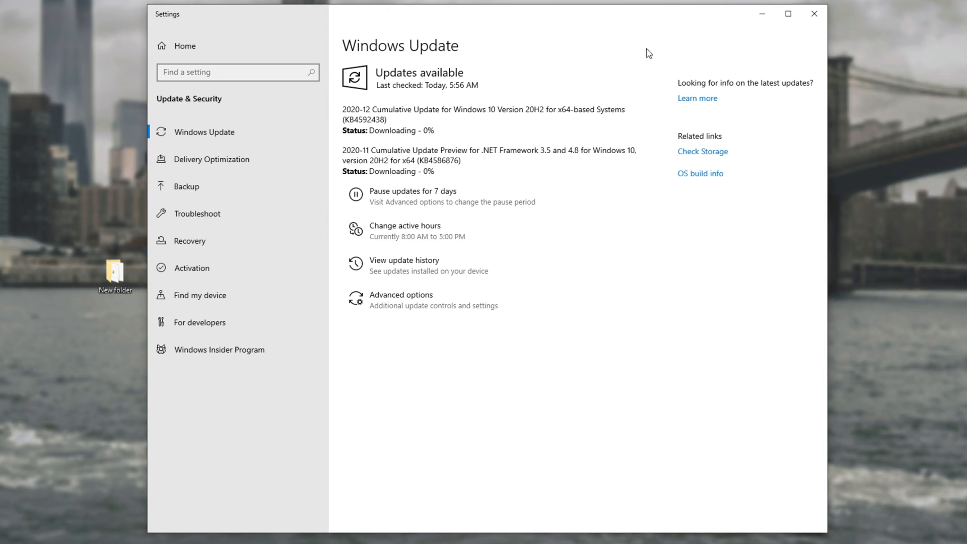
{"action": "double_click", "coordinate": [400, 171]}
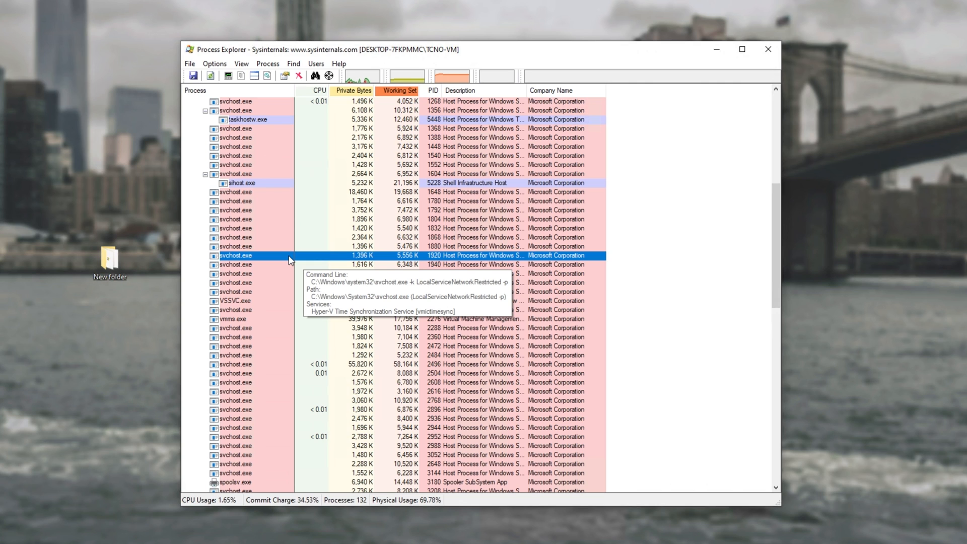
{"action": "scroll", "scroll_direction": "up", "scroll_amount": 3}
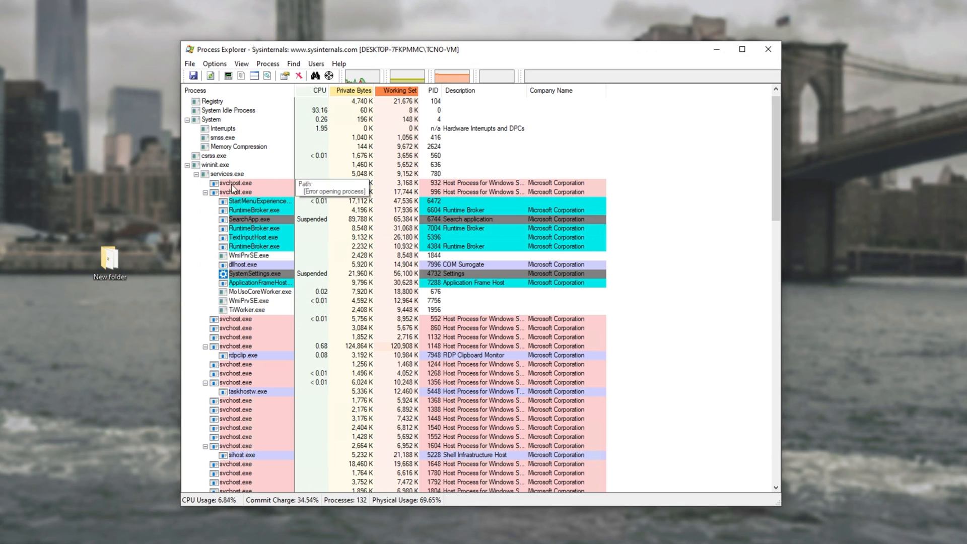
{"action": "mouse_move", "coordinate": [236, 192]}
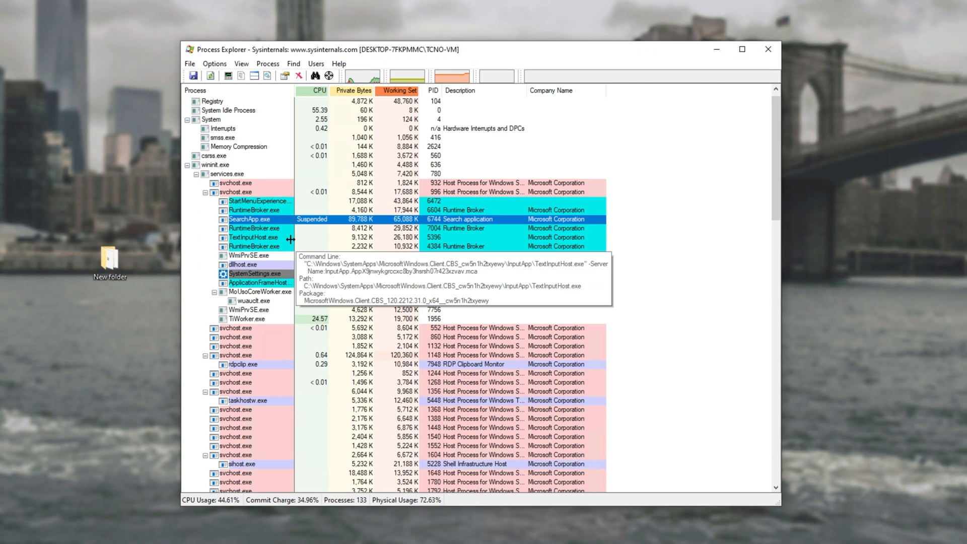
{"action": "left_click", "coordinate": [255, 273]}
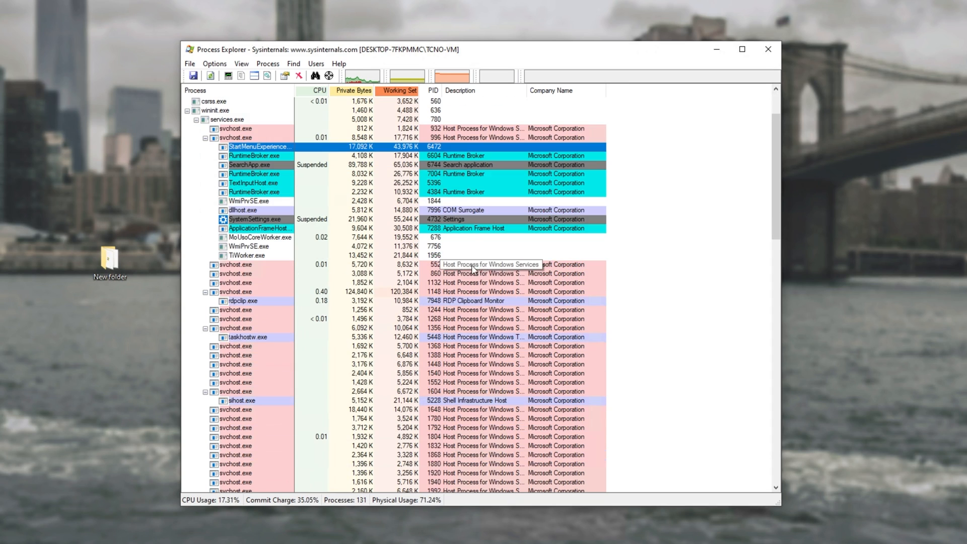
{"action": "mouse_move", "coordinate": [267, 273]}
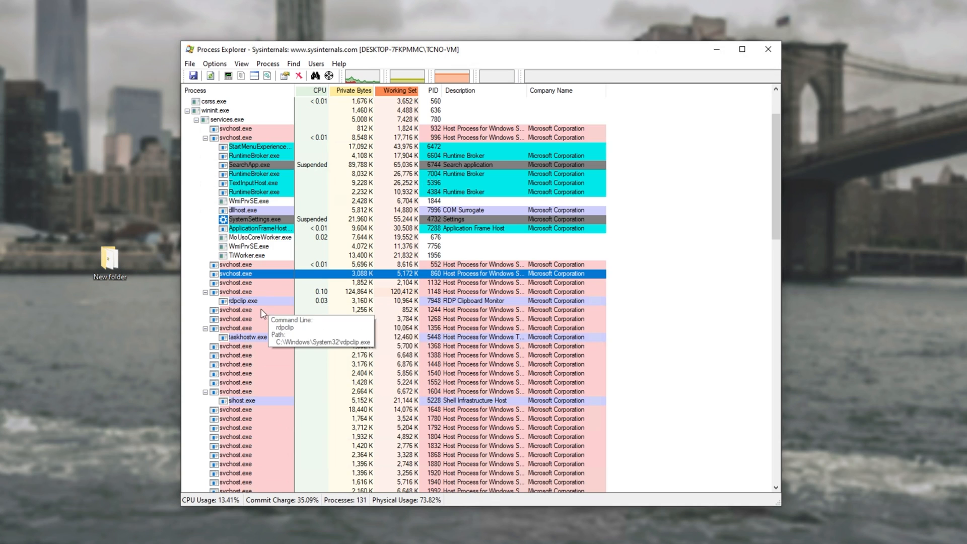
{"action": "mouse_move", "coordinate": [261, 324]}
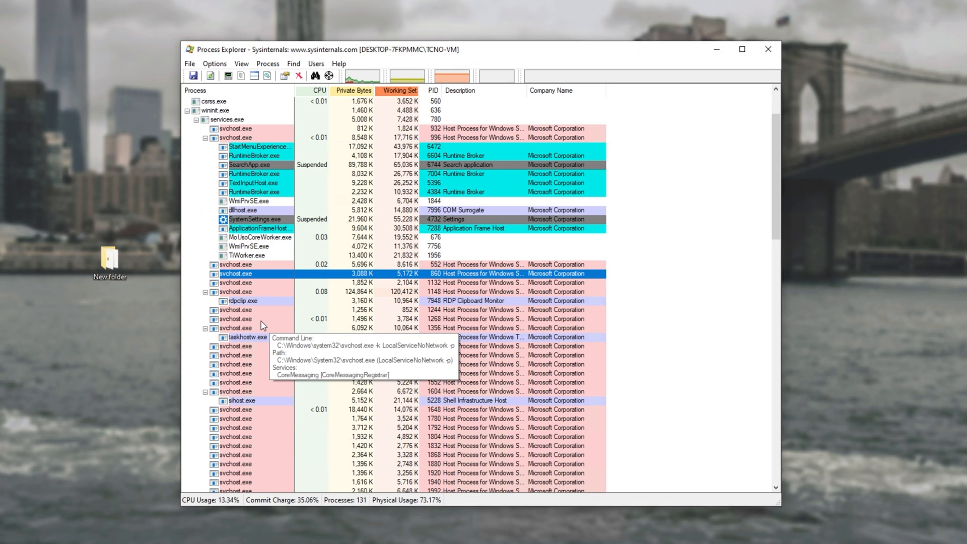
{"action": "mouse_move", "coordinate": [262, 342]}
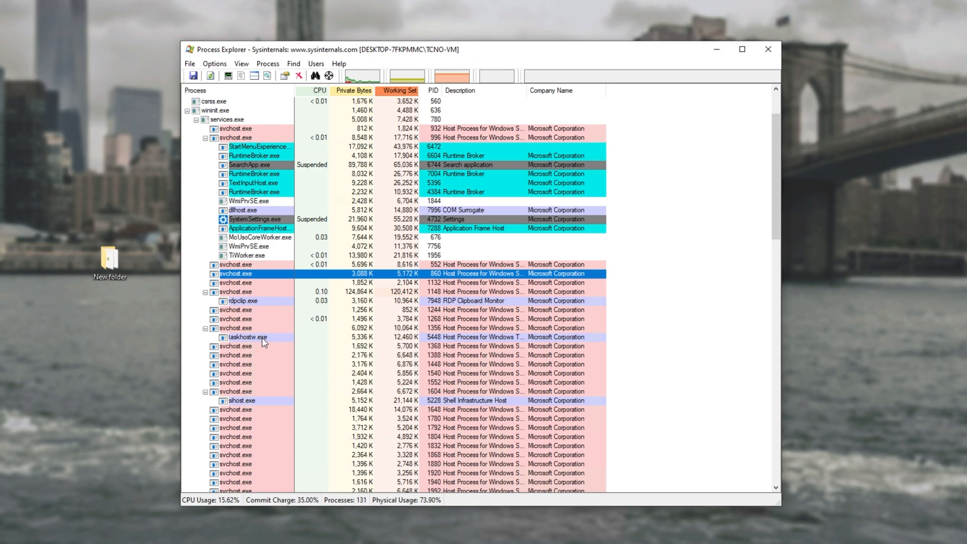
{"action": "mouse_move", "coordinate": [253, 354]}
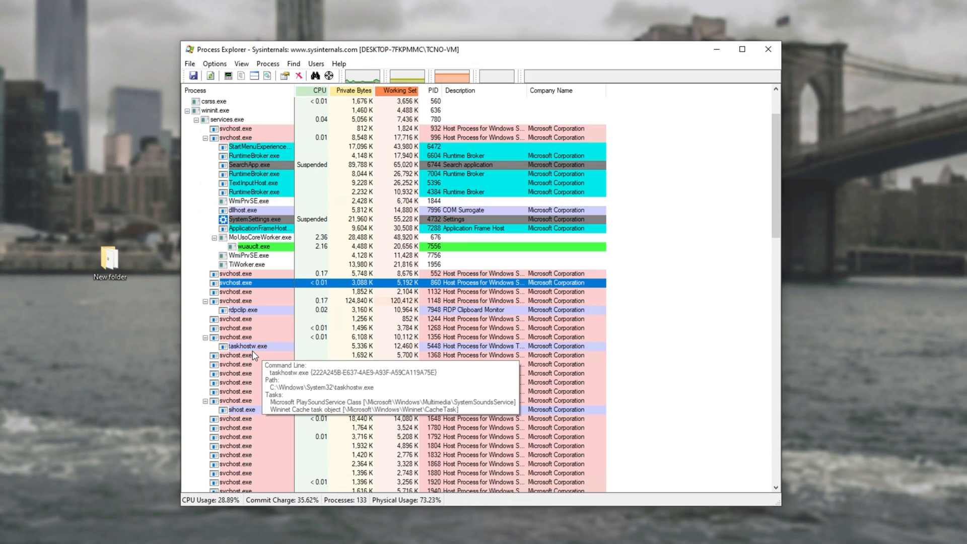
{"action": "mouse_move", "coordinate": [253, 360]}
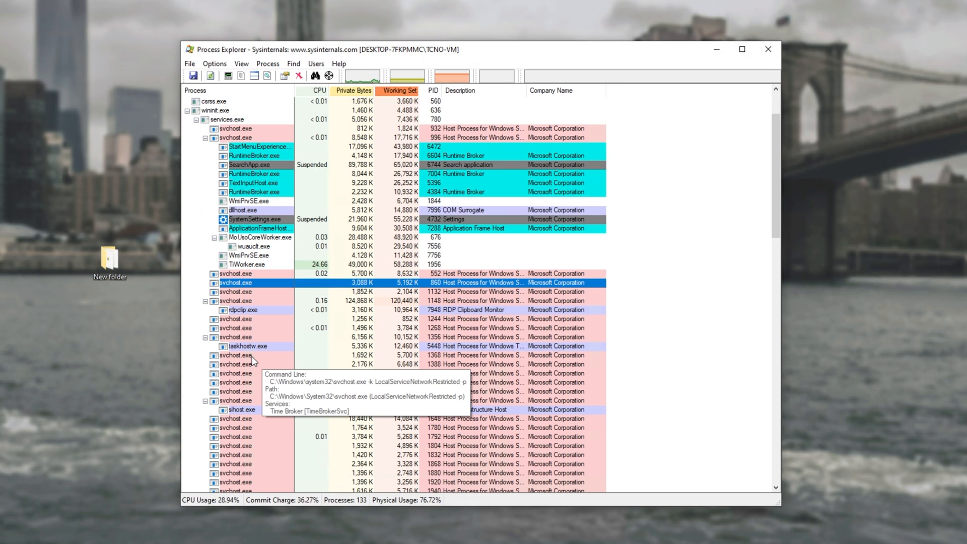
{"action": "mouse_move", "coordinate": [254, 368]}
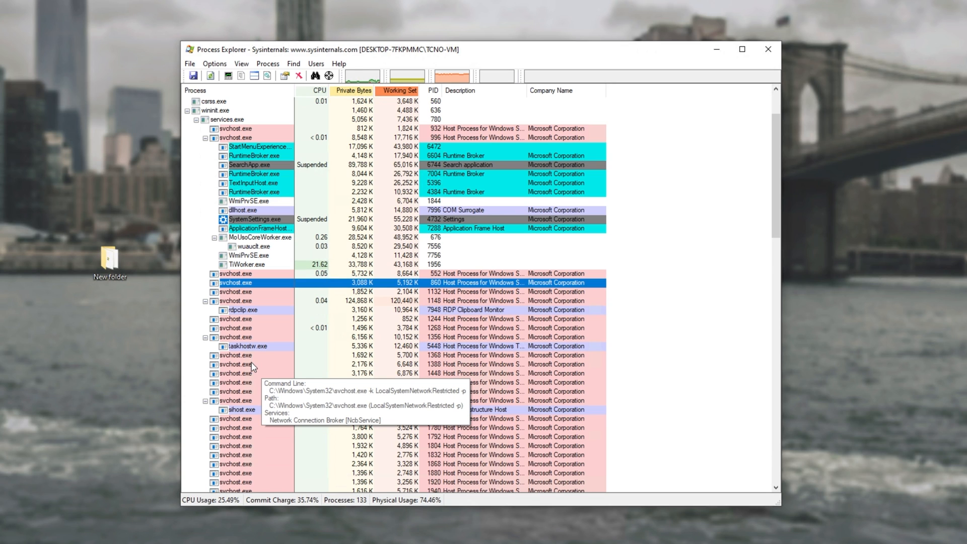
{"action": "scroll", "scroll_direction": "down", "scroll_amount": 3}
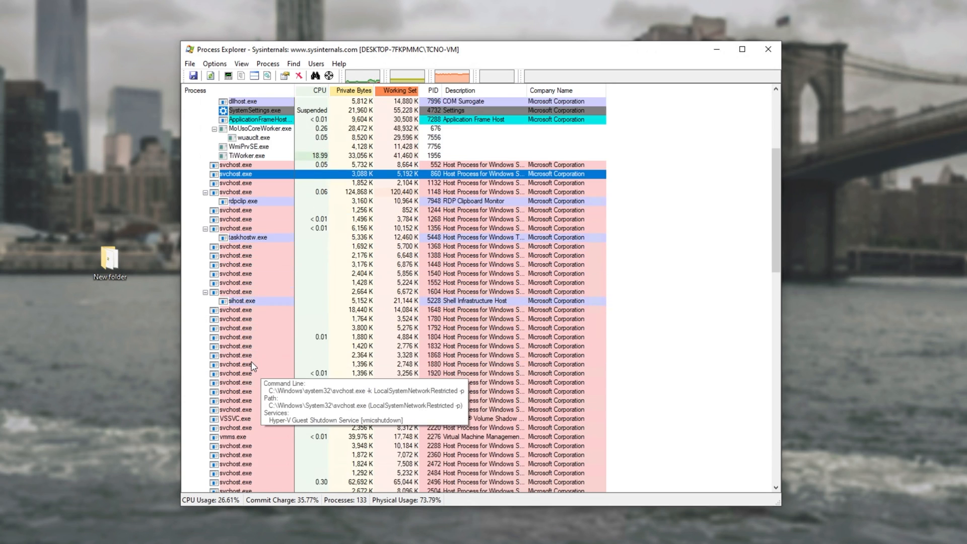
{"action": "scroll", "scroll_direction": "down", "scroll_amount": 3}
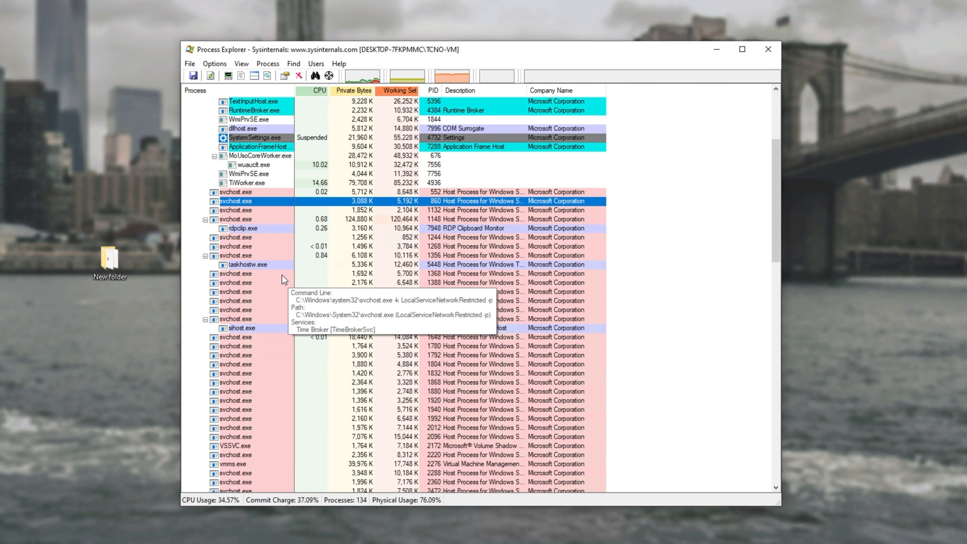
Step: Search for services, launch services.msc and maximize the Services window
{"action": "left_click", "coordinate": [9, 535]}
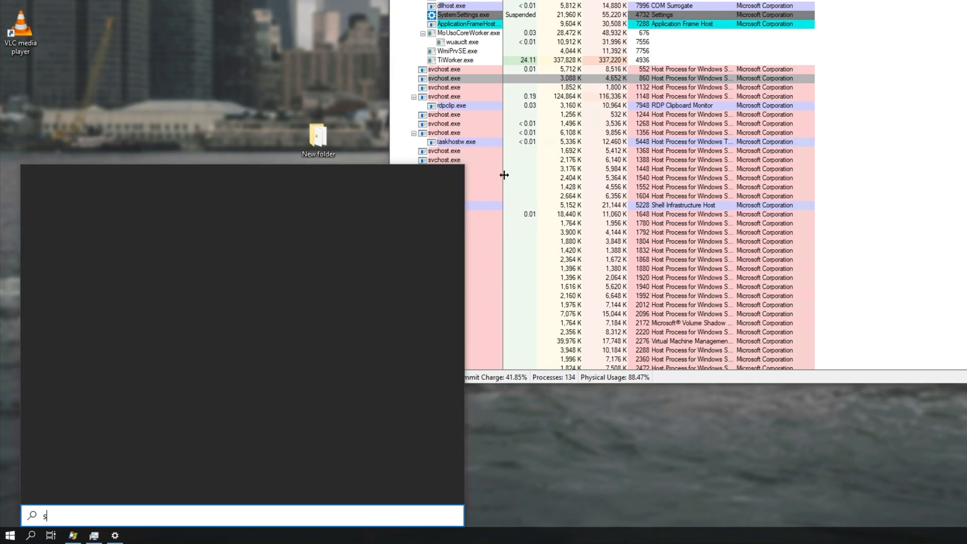
{"action": "type", "text": "ervices."}
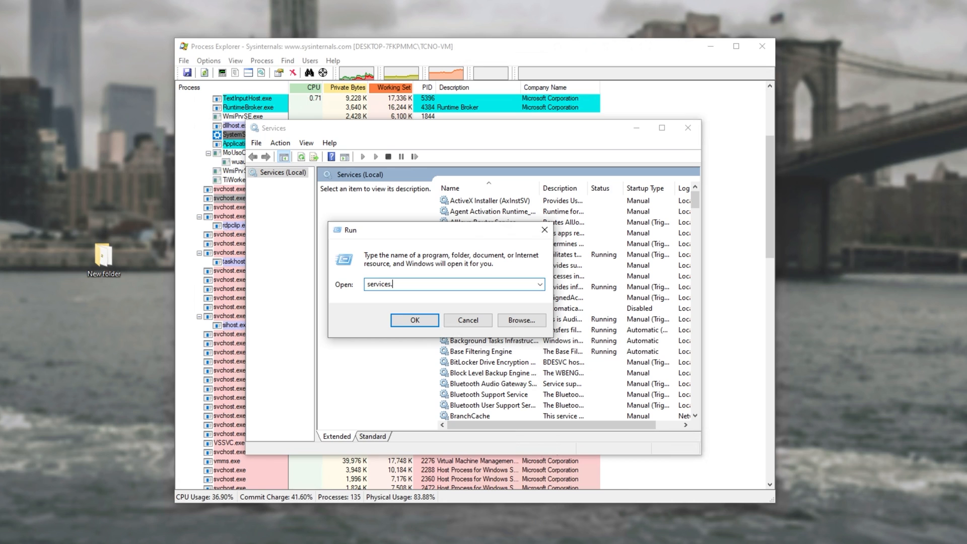
{"action": "left_click", "coordinate": [414, 320]}
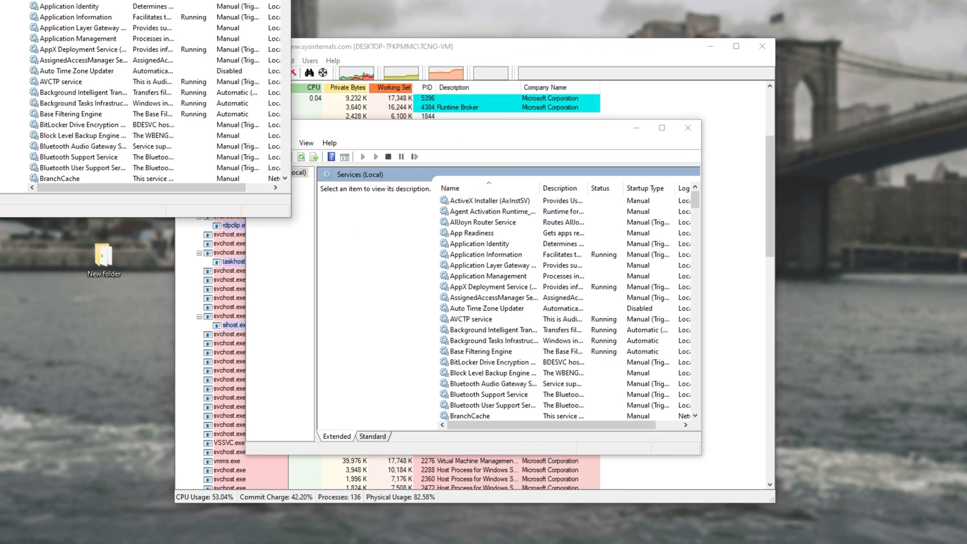
{"action": "left_click", "coordinate": [662, 128]}
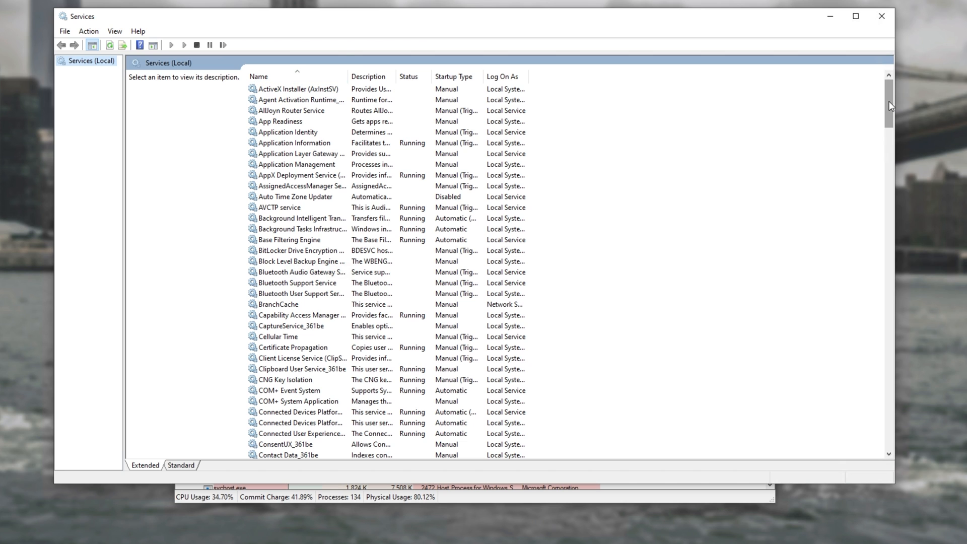
Step: Select Google Update Service (gupdate) and open its context menu
{"action": "scroll", "scroll_direction": "down", "scroll_amount": 3}
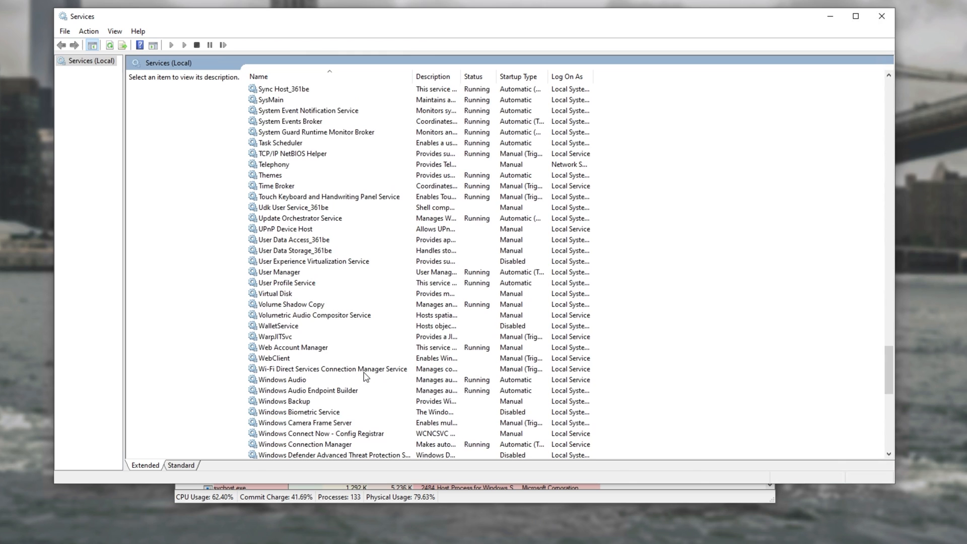
{"action": "scroll", "scroll_direction": "up", "scroll_amount": 3}
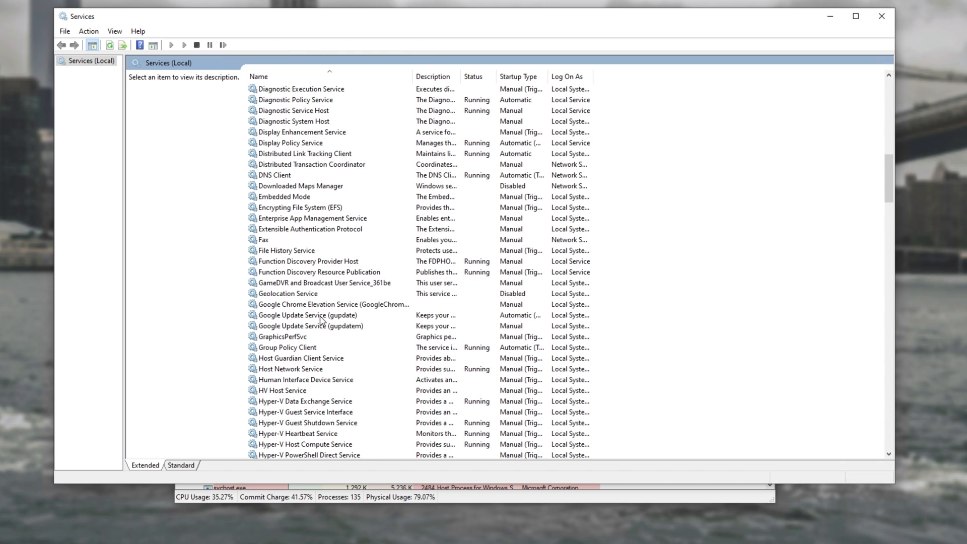
{"action": "left_click", "coordinate": [308, 315]}
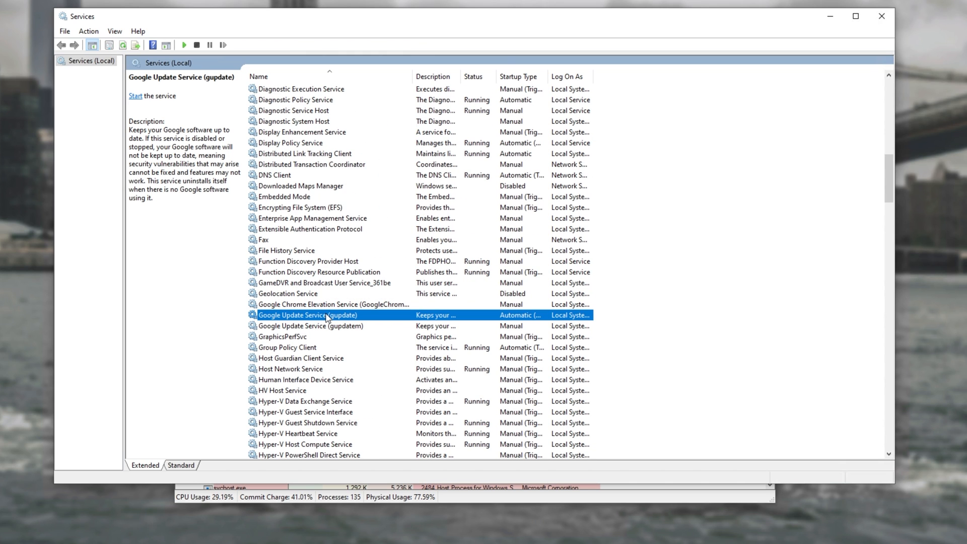
{"action": "right_click", "coordinate": [308, 315]}
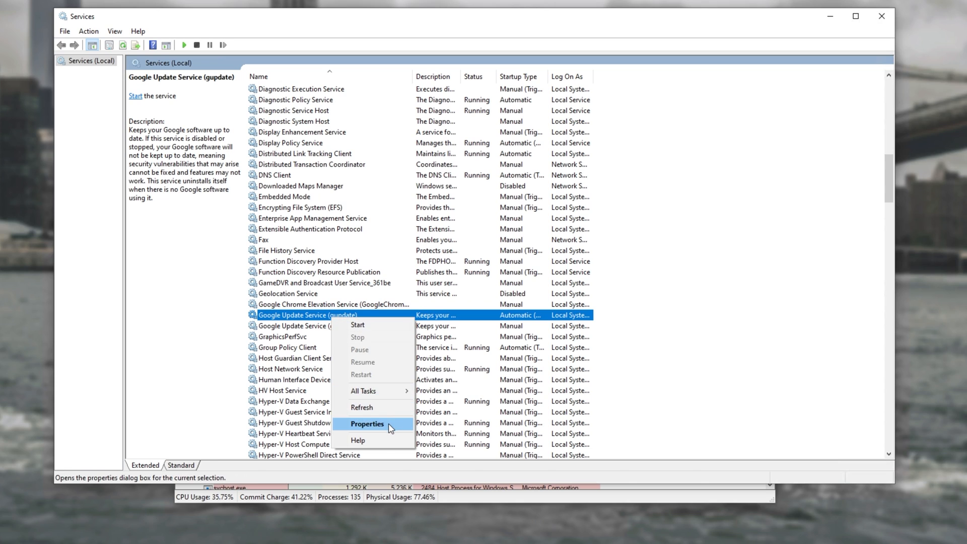
Step: Open gupdate Properties, attempt to start it, and dismiss the started-then-stopped warning
{"action": "left_click", "coordinate": [368, 423]}
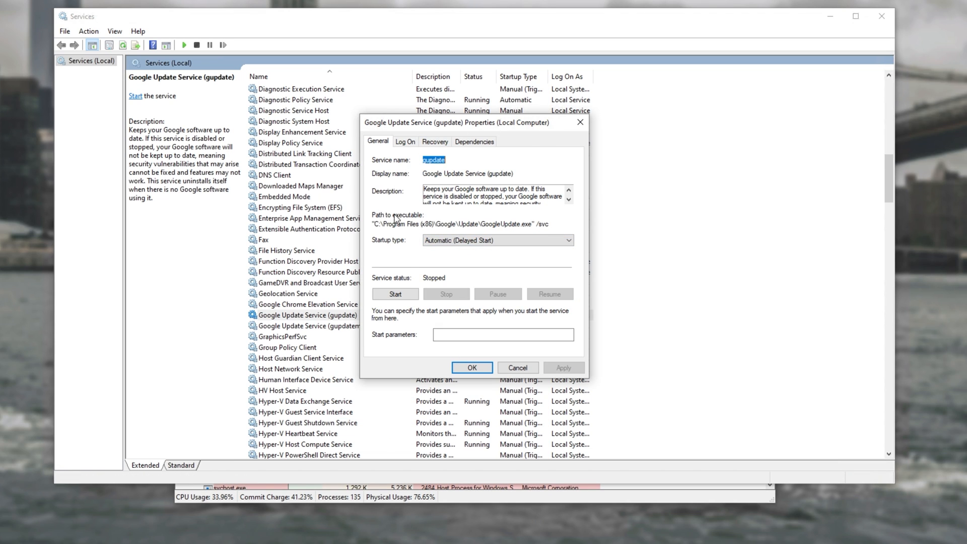
{"action": "mouse_move", "coordinate": [448, 299]}
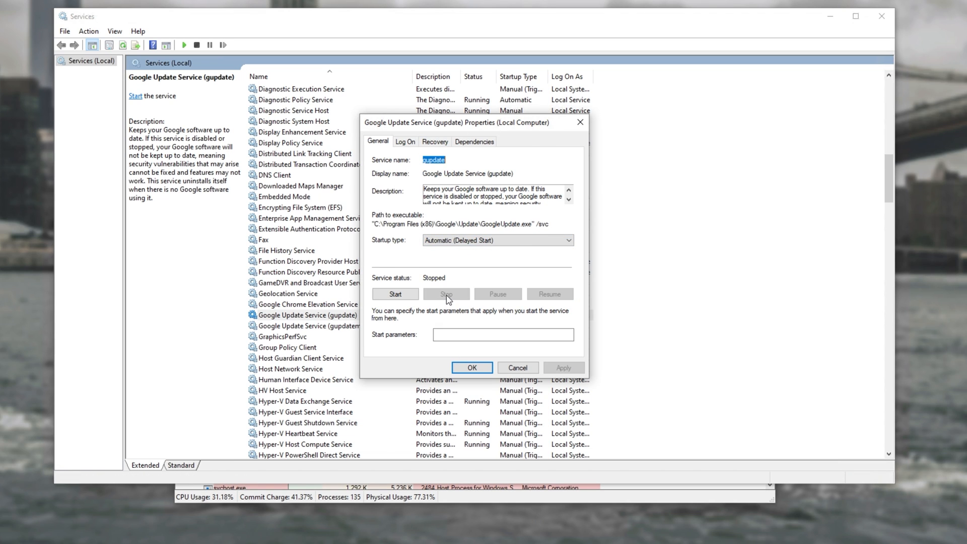
{"action": "left_click", "coordinate": [395, 293]}
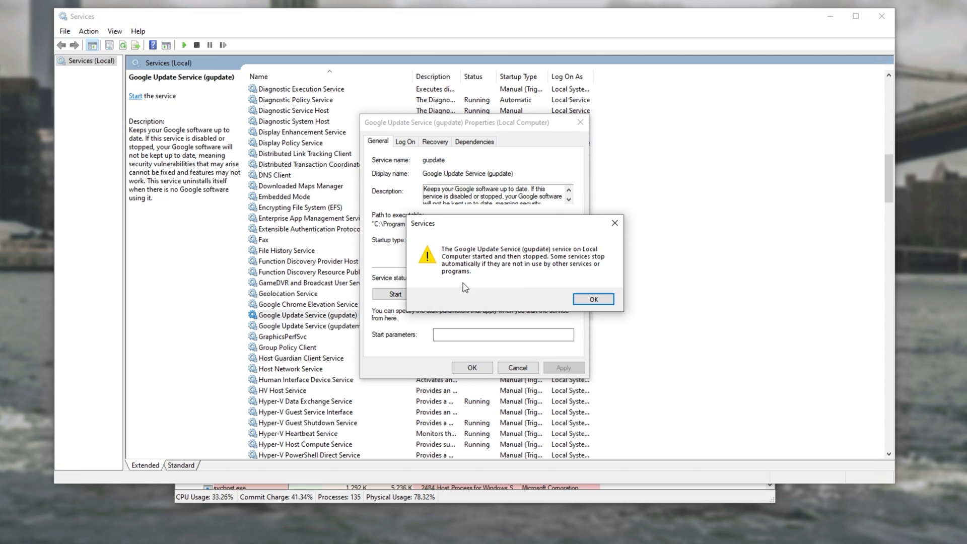
{"action": "left_click", "coordinate": [592, 299]}
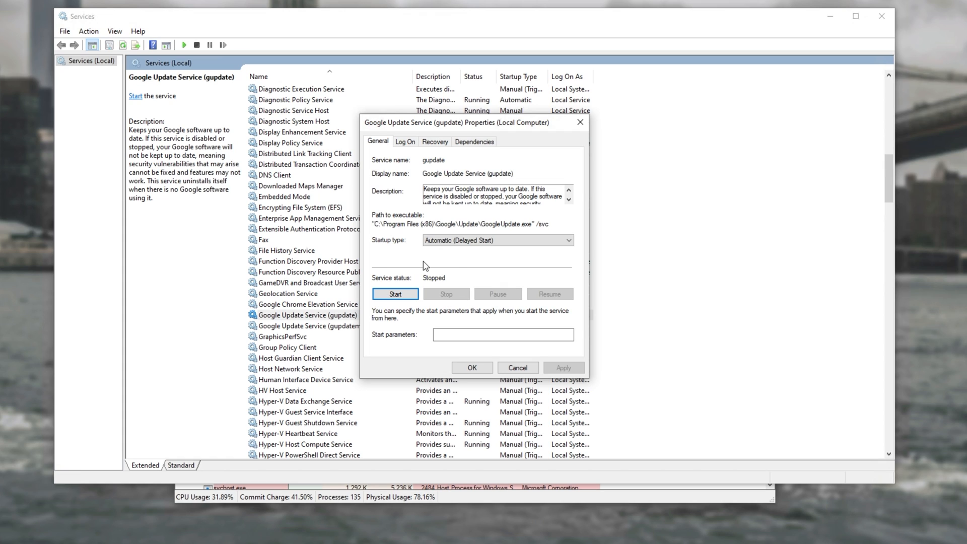
{"action": "mouse_move", "coordinate": [404, 262]}
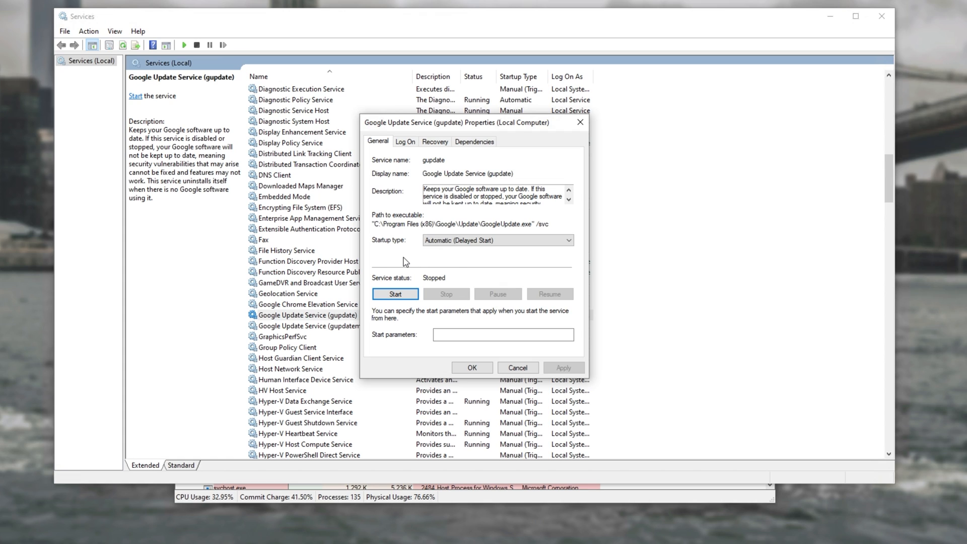
Step: Set gupdate's startup type to Disabled, then Manual, applying each
{"action": "left_click", "coordinate": [497, 240]}
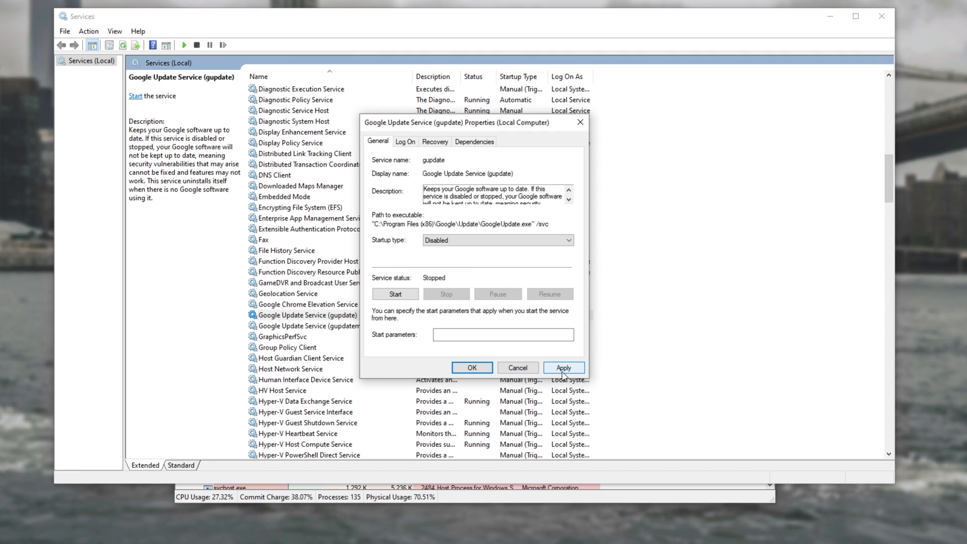
{"action": "left_click", "coordinate": [562, 368]}
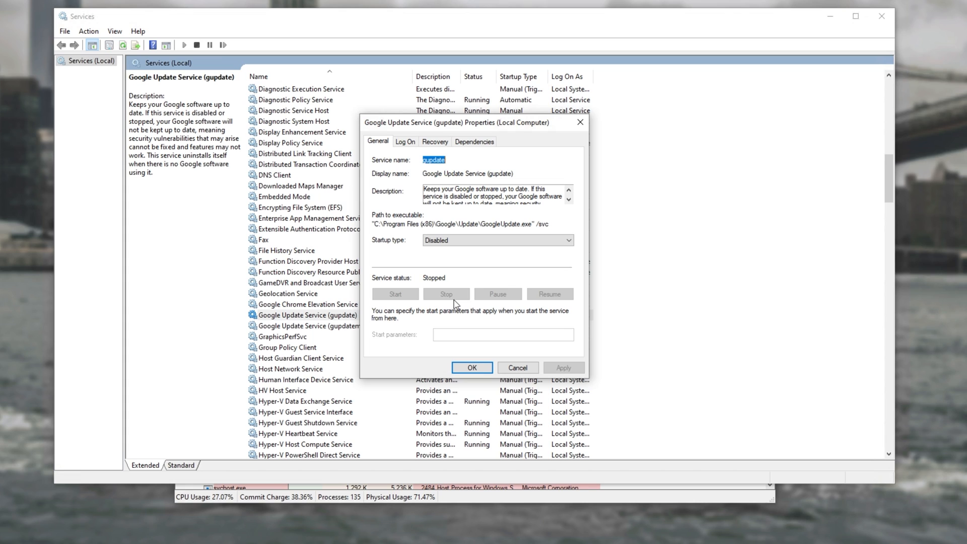
{"action": "left_click", "coordinate": [497, 240]}
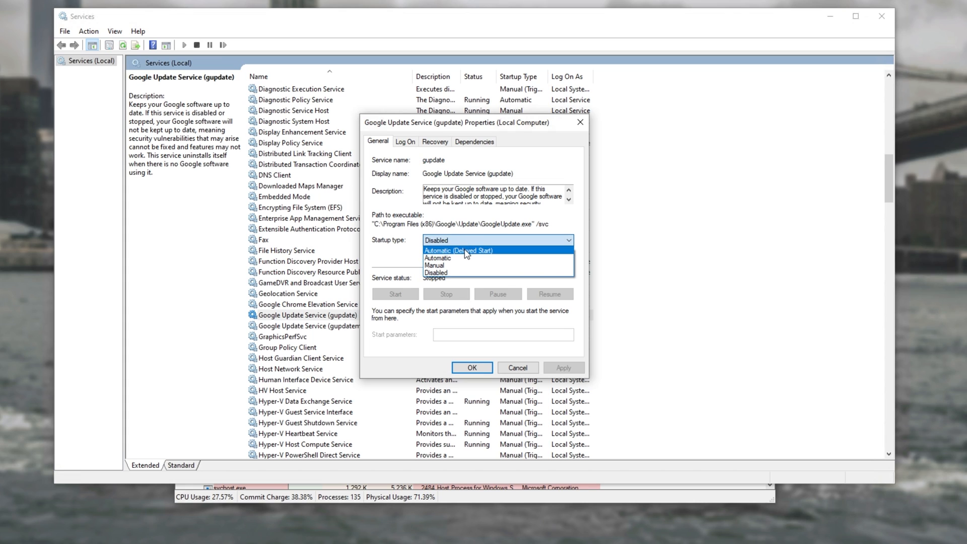
{"action": "left_click", "coordinate": [434, 266]}
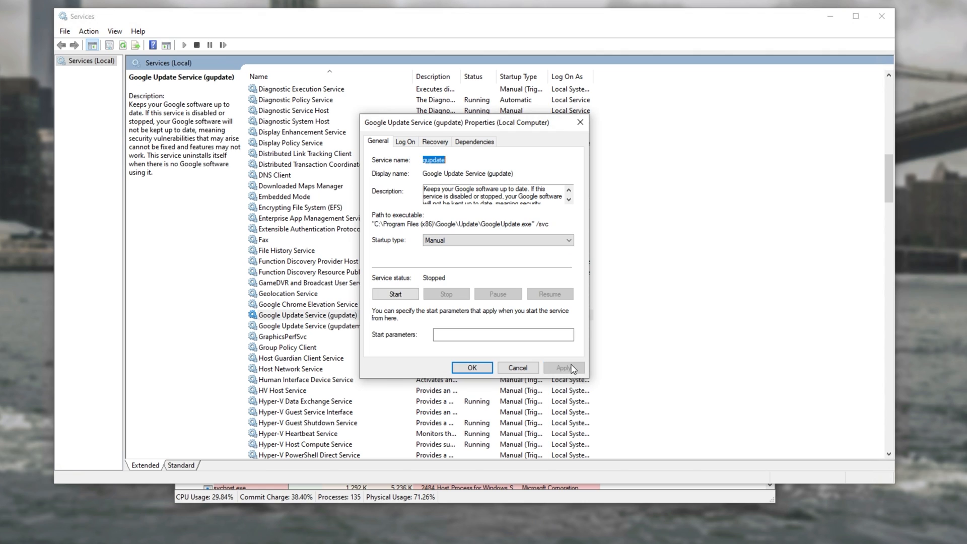
{"action": "left_click", "coordinate": [562, 367]}
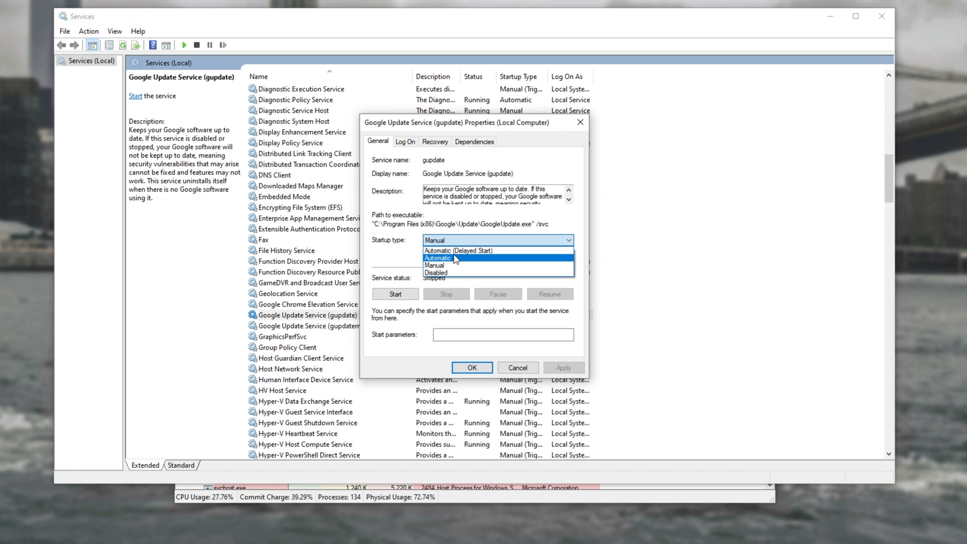
Step: Set gupdate's startup type to Automatic, confirm, and close Process Explorer
{"action": "left_click", "coordinate": [437, 258]}
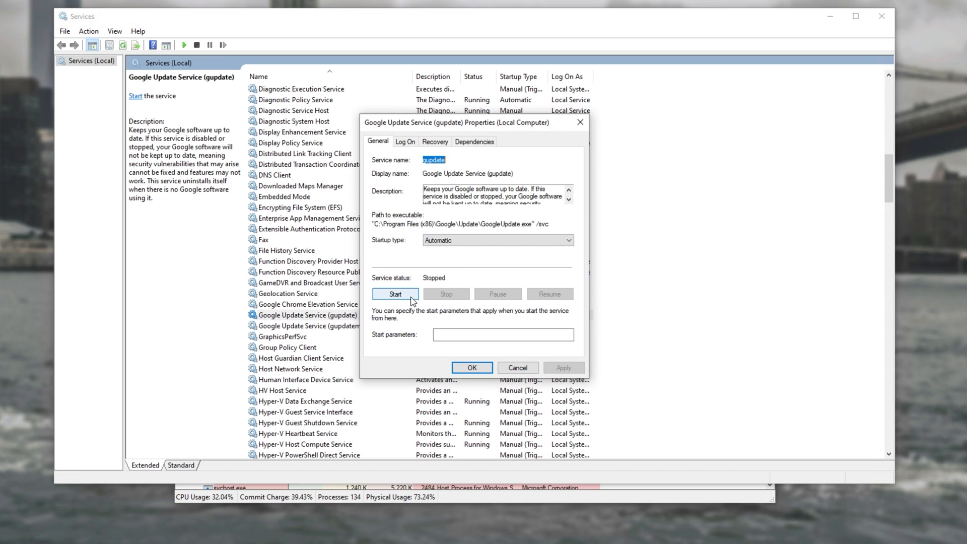
{"action": "left_click", "coordinate": [471, 367]}
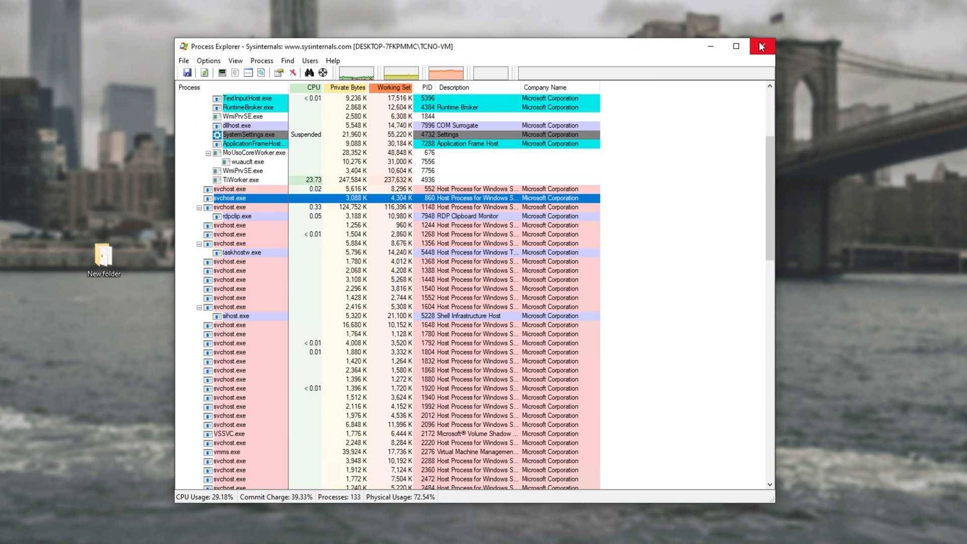
{"action": "left_click", "coordinate": [761, 46]}
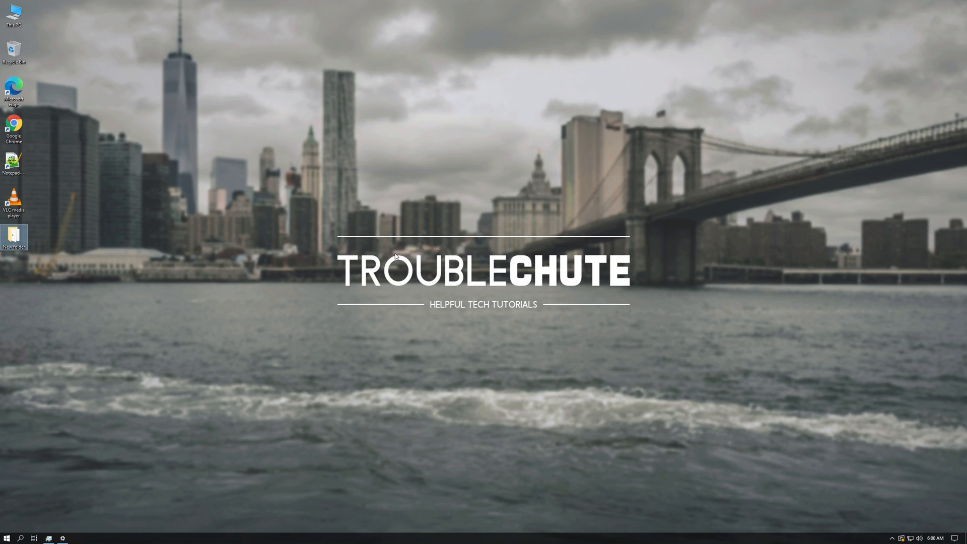